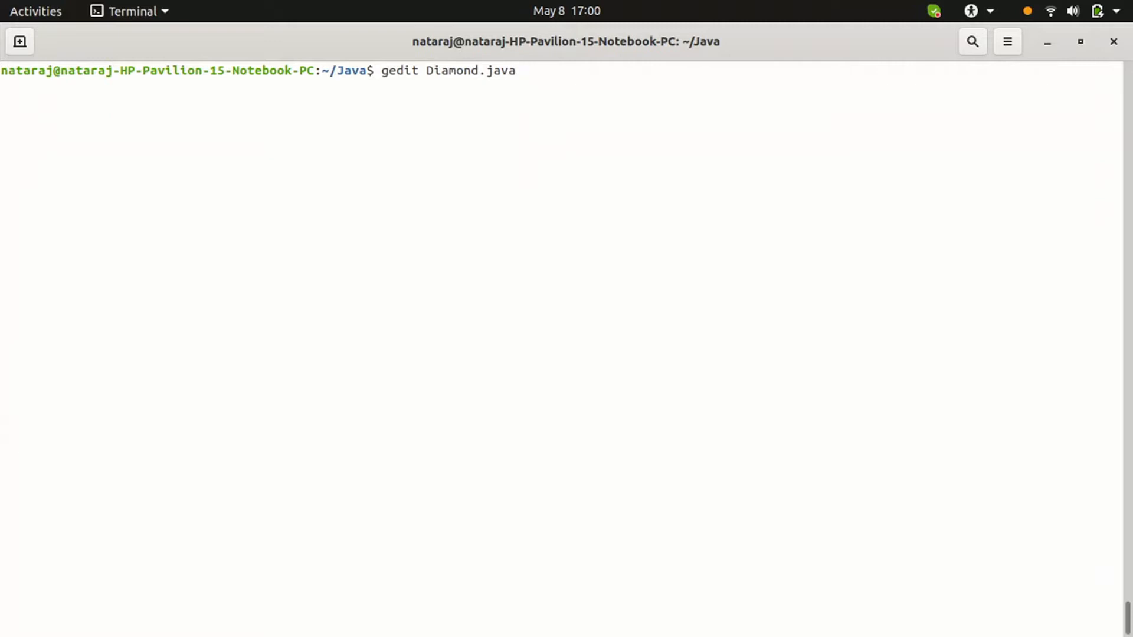
Run 'java Diamond' with input 2, then enter 'gedit Diamond.java' at the prompt.
{"action": "type", "text": "java Diamond"}
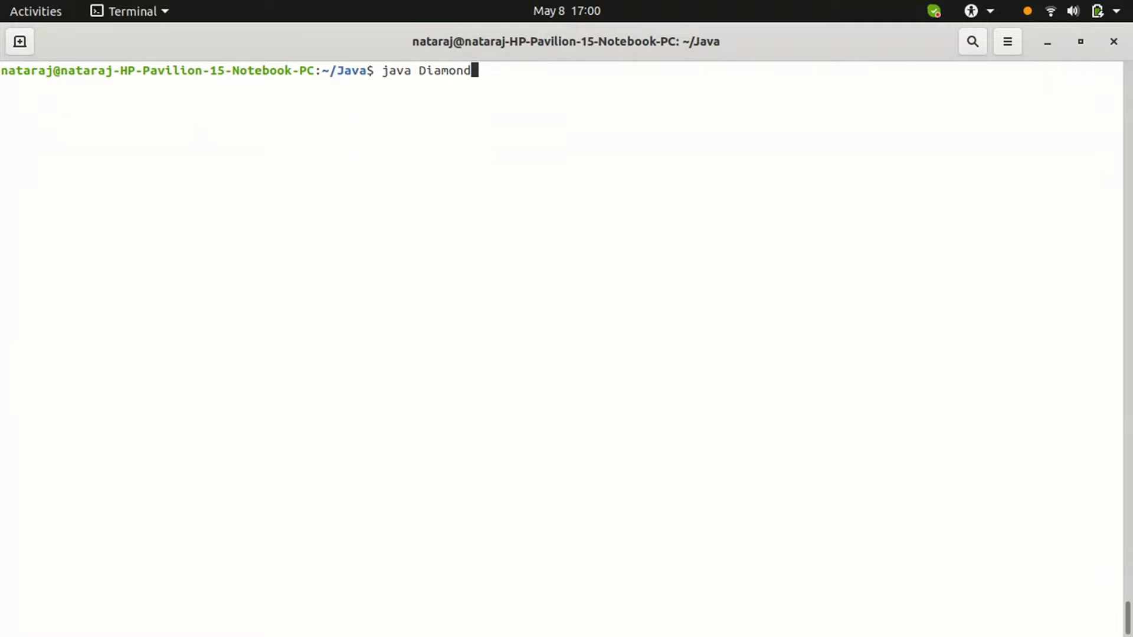
{"action": "key", "text": "Return"}
{"action": "type", "text": "2"}
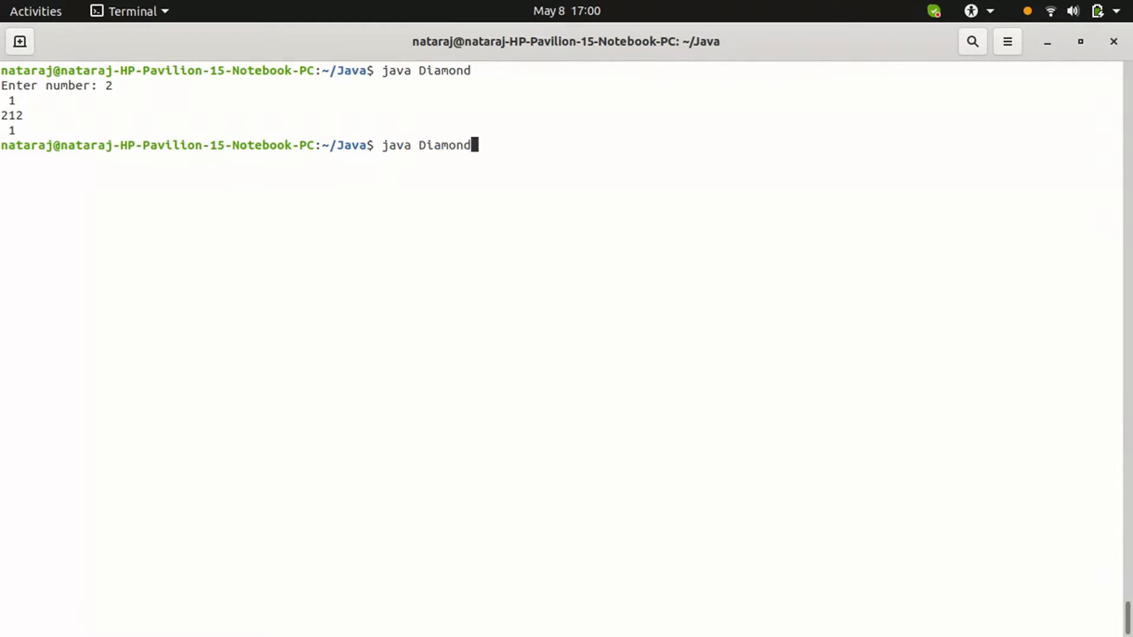
{"action": "type", "text": "gedit Diamond.java"}
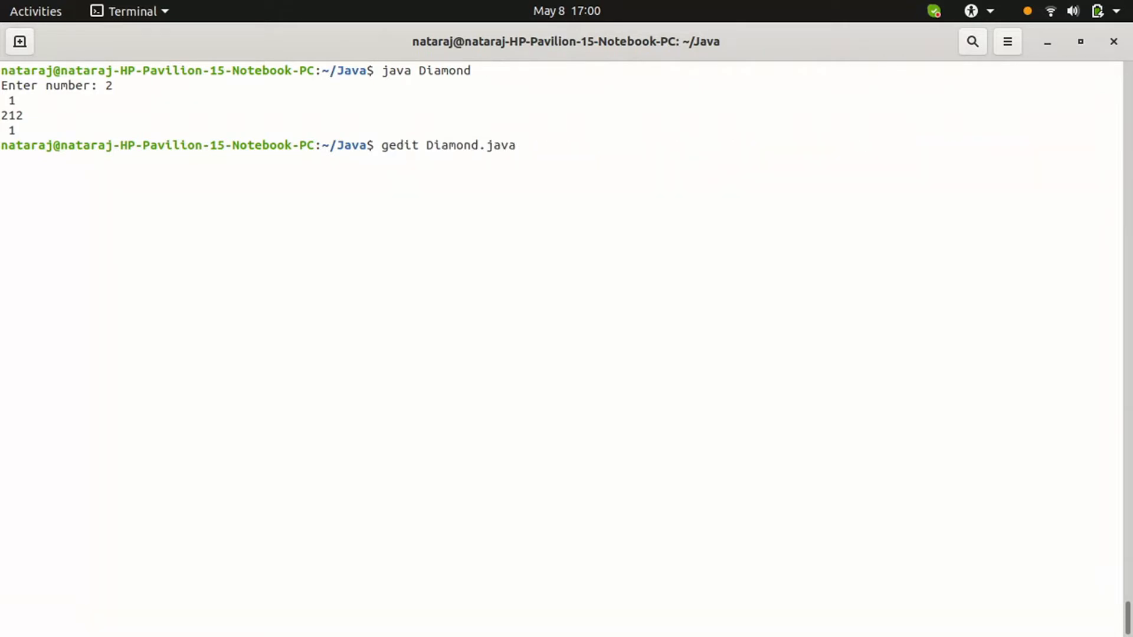
Launch gedit on Diamond.java and insert '// Enter number : 2' below the imports.
{"action": "key", "text": "Return"}
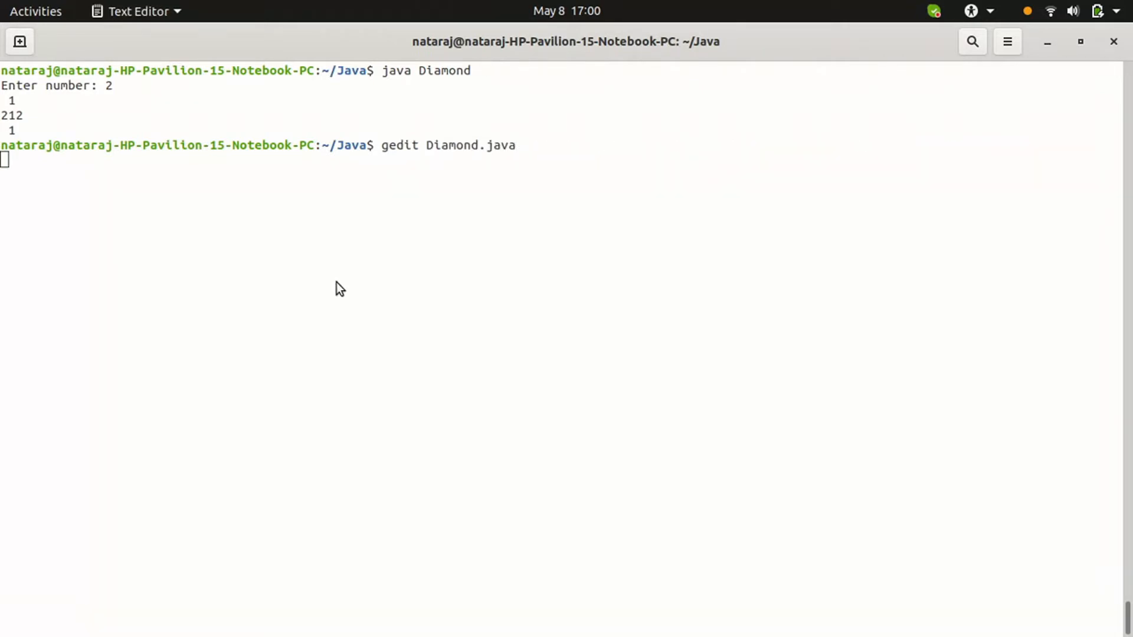
{"action": "key", "text": "Return"}
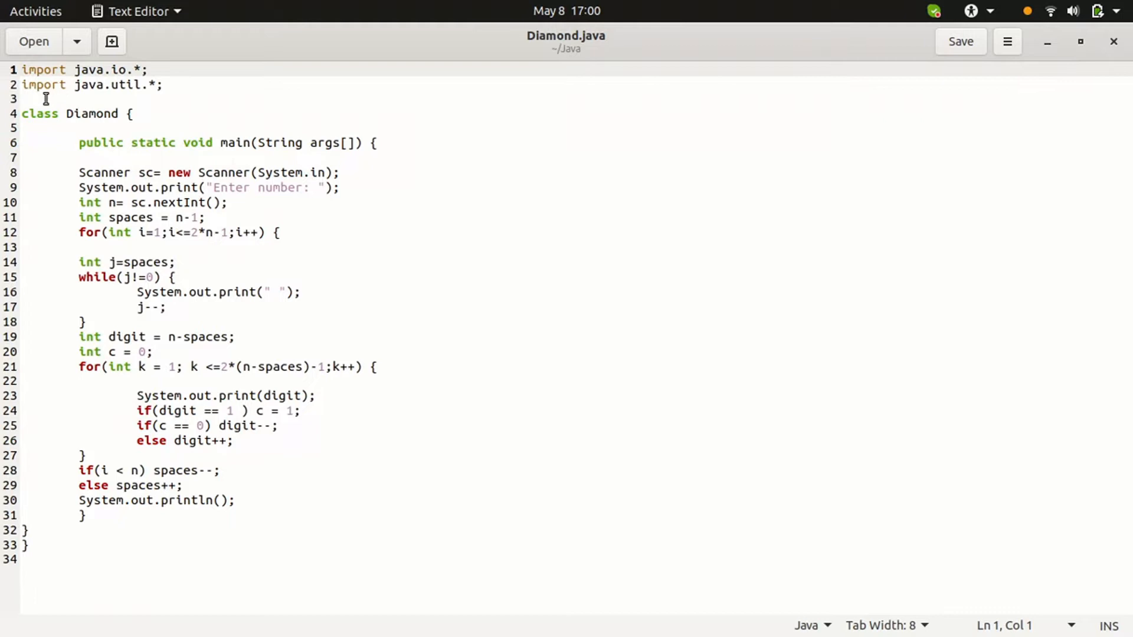
{"action": "left_click", "coordinate": [43, 99]}
{"action": "type", "text": "//"}
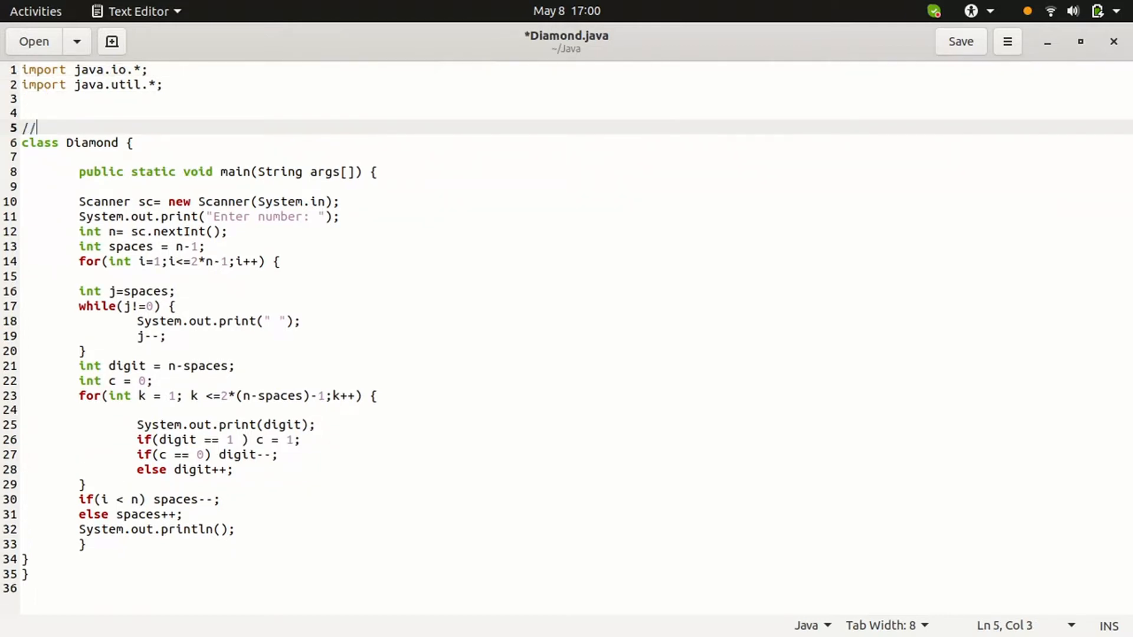
{"action": "type", "text": "Ente"}
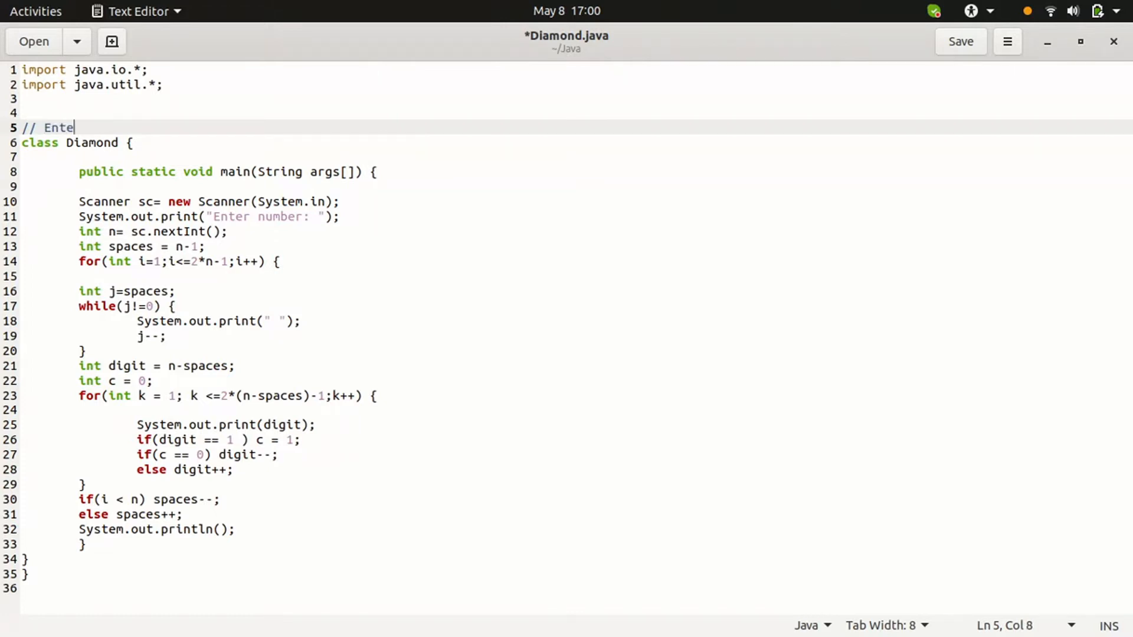
{"action": "type", "text": "r number :"}
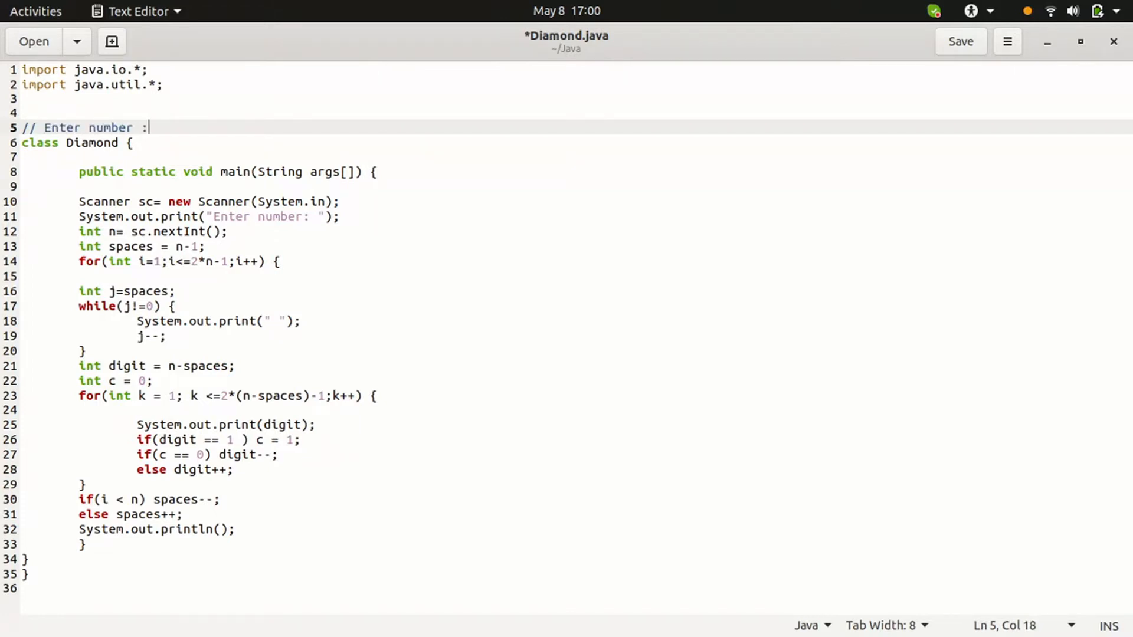
{"action": "type", "text": "2"}
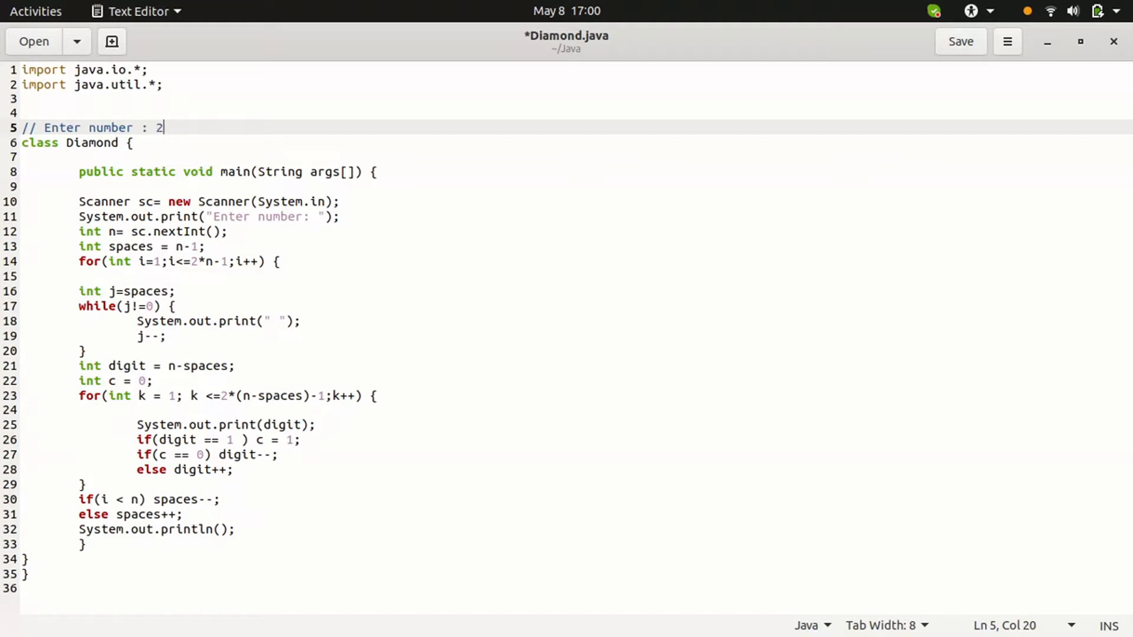
{"action": "key", "text": "Return"}
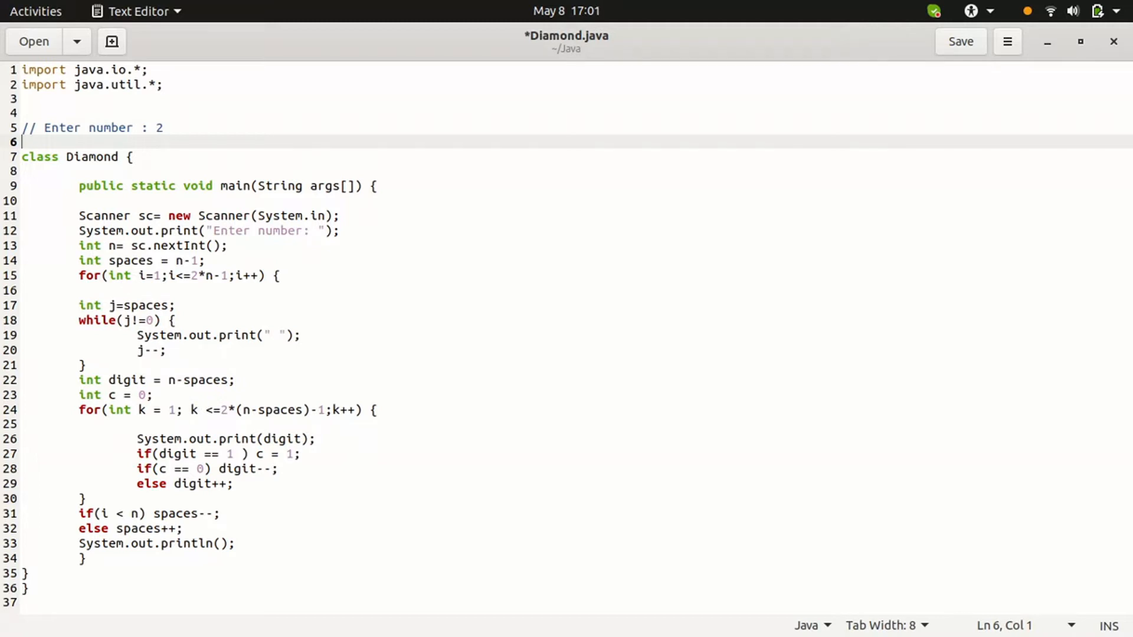
Write a /* ... */ block comment holding the sample rows 1, 212, 1.
{"action": "type", "text": "/*"}
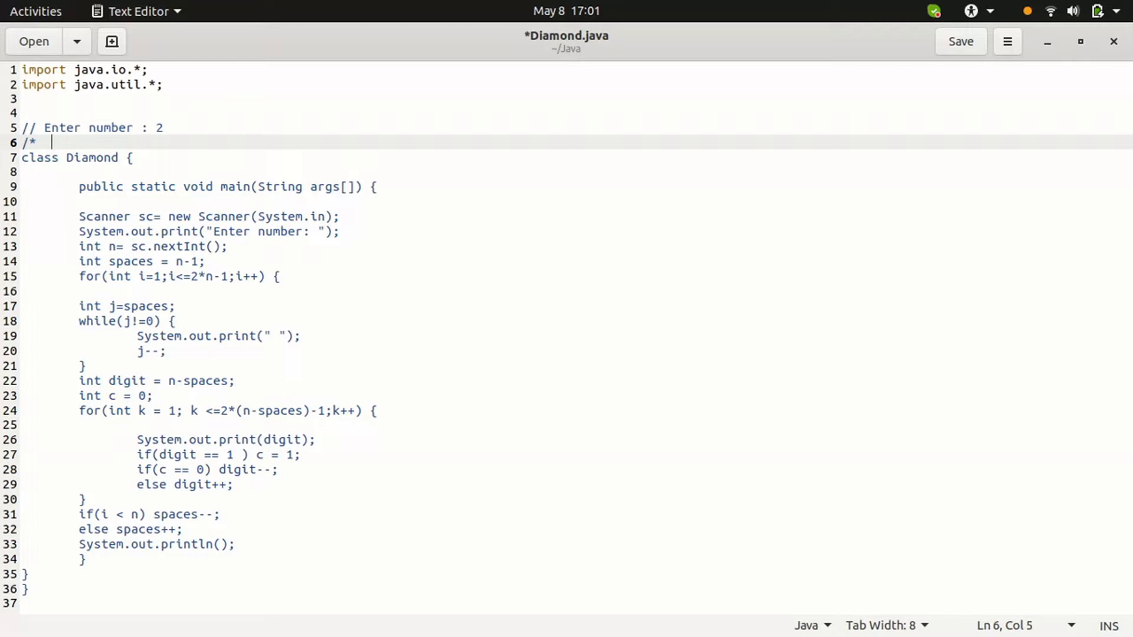
{"action": "key", "text": "Return"}
{"action": "type", "text": "2"}
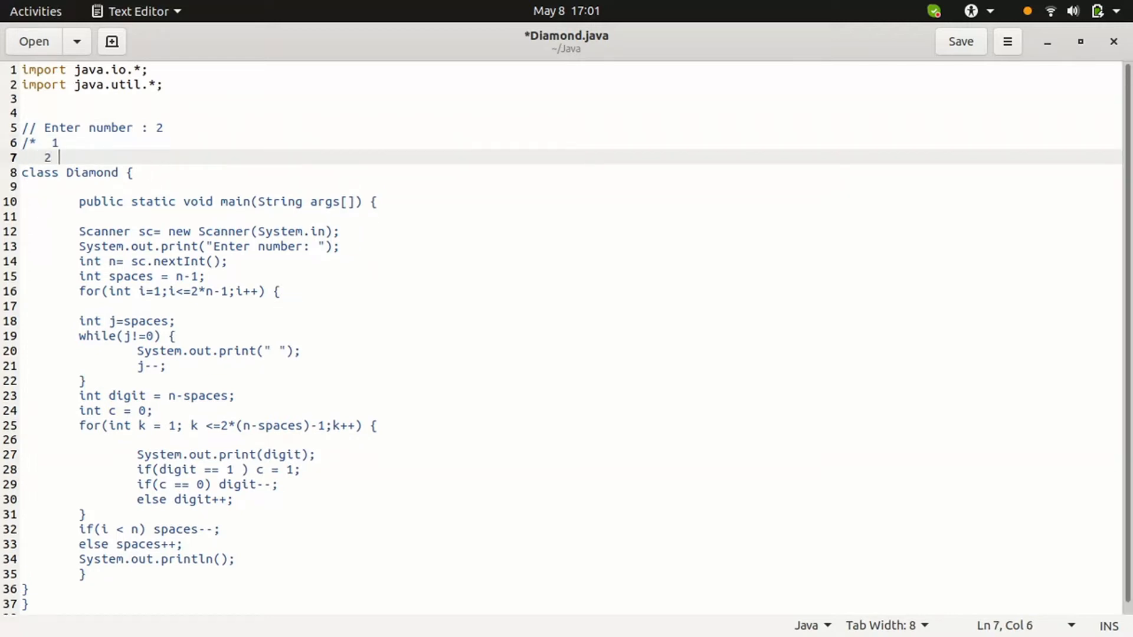
{"action": "type", "text": "1"}
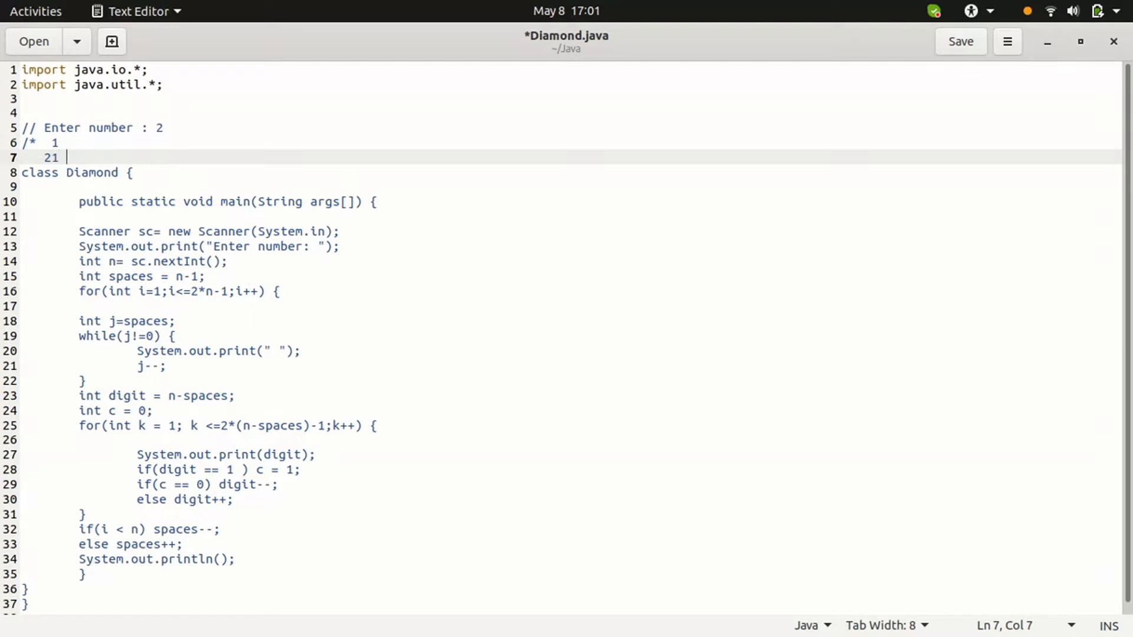
{"action": "type", "text": "2"}
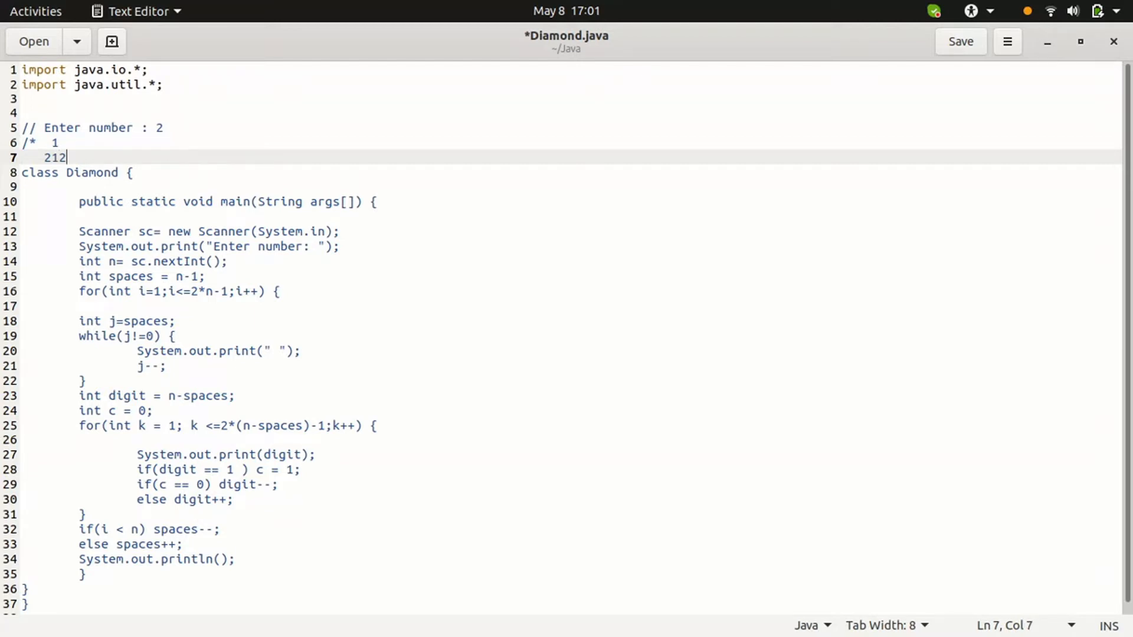
{"action": "key", "text": "Return"}
{"action": "type", "text": "1"}
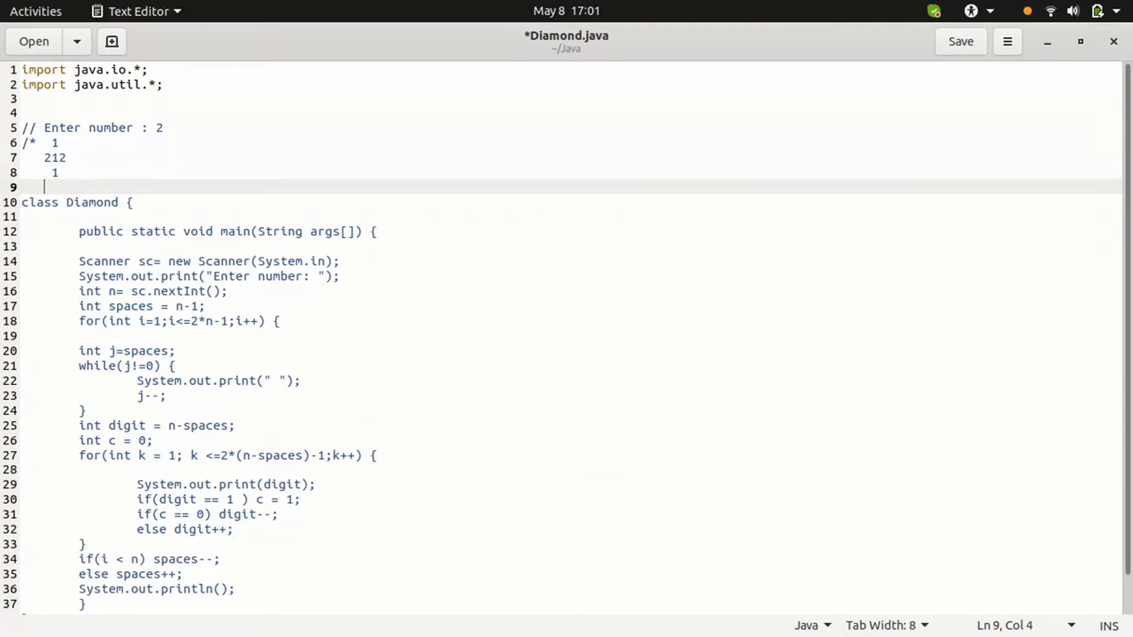
{"action": "type", "text": "*"}
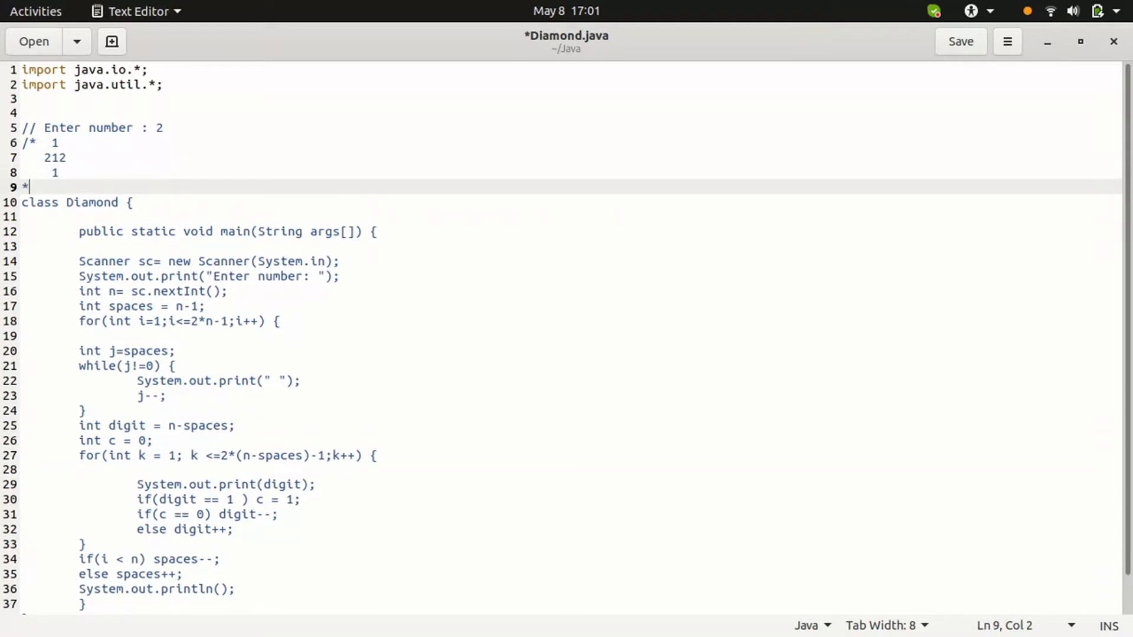
{"action": "type", "text": "/"}
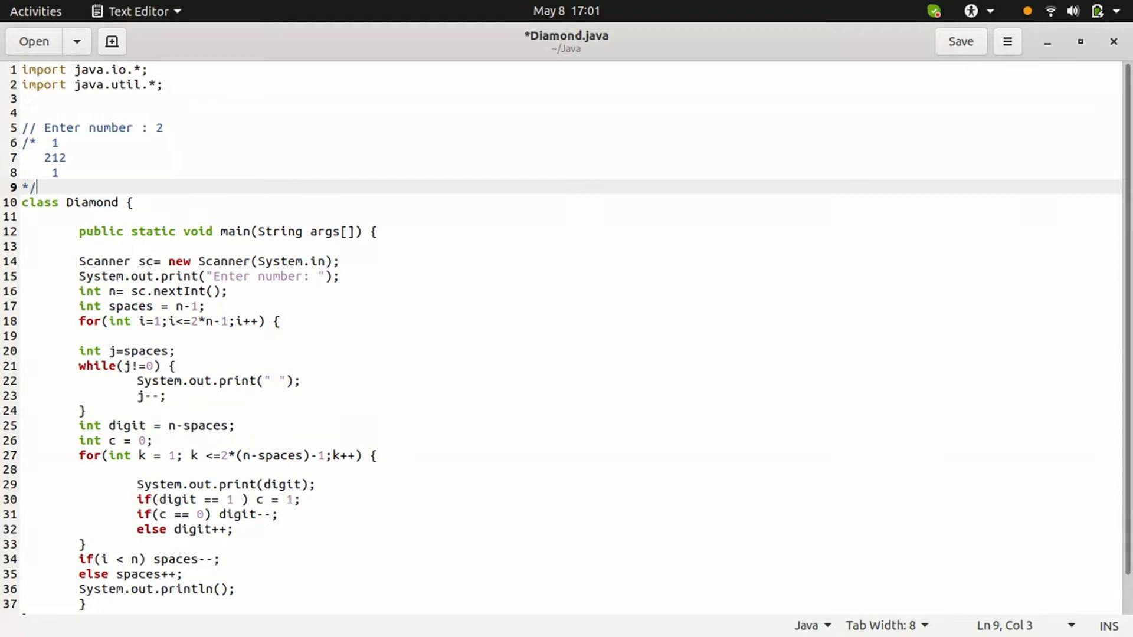
{"action": "mouse_move", "coordinate": [142, 156]}
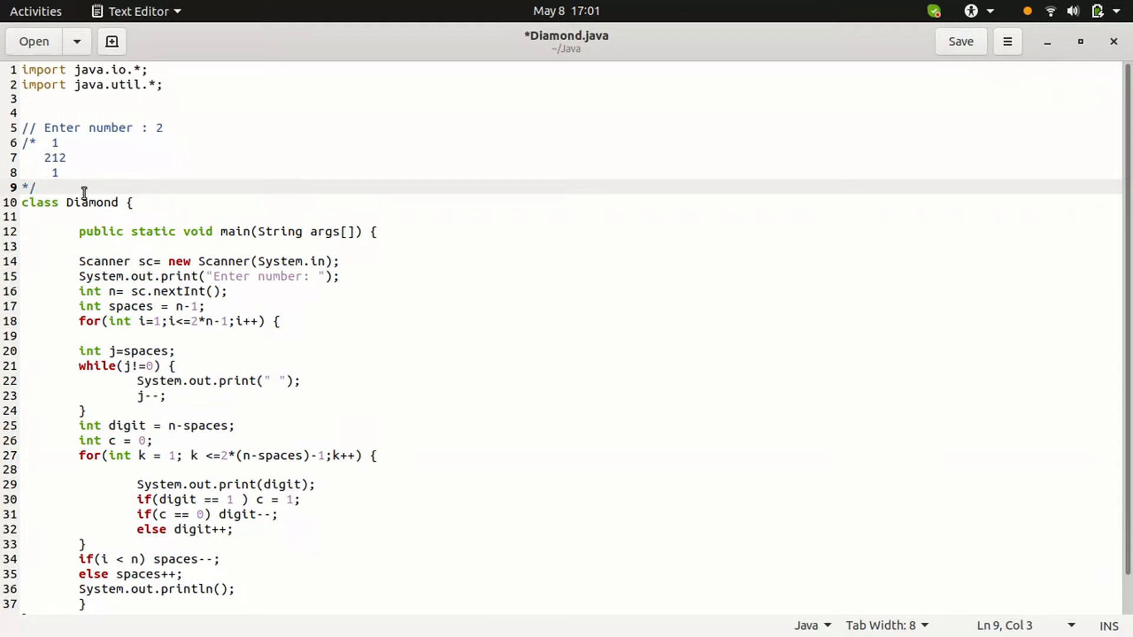
{"action": "mouse_move", "coordinate": [134, 210]}
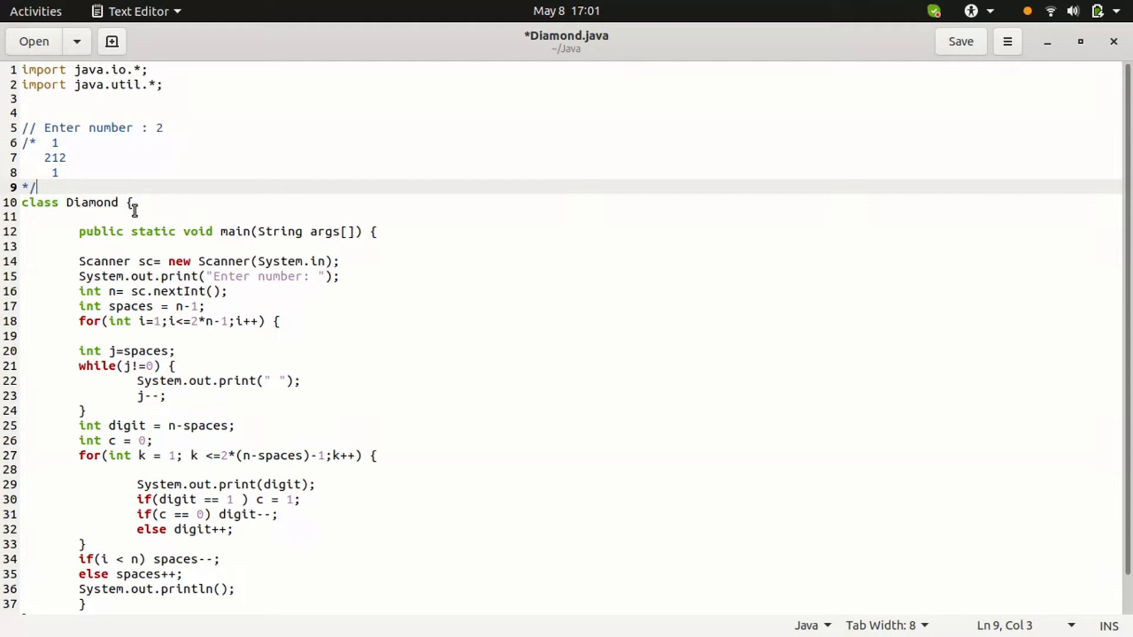
{"action": "mouse_move", "coordinate": [157, 201]}
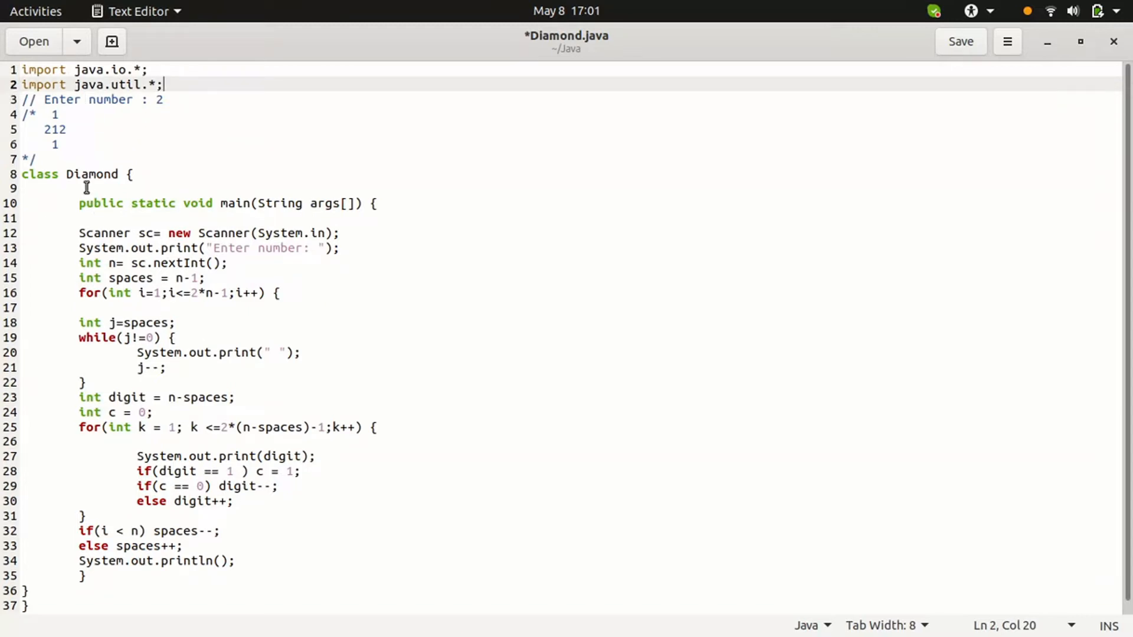
{"action": "left_click", "coordinate": [24, 188]}
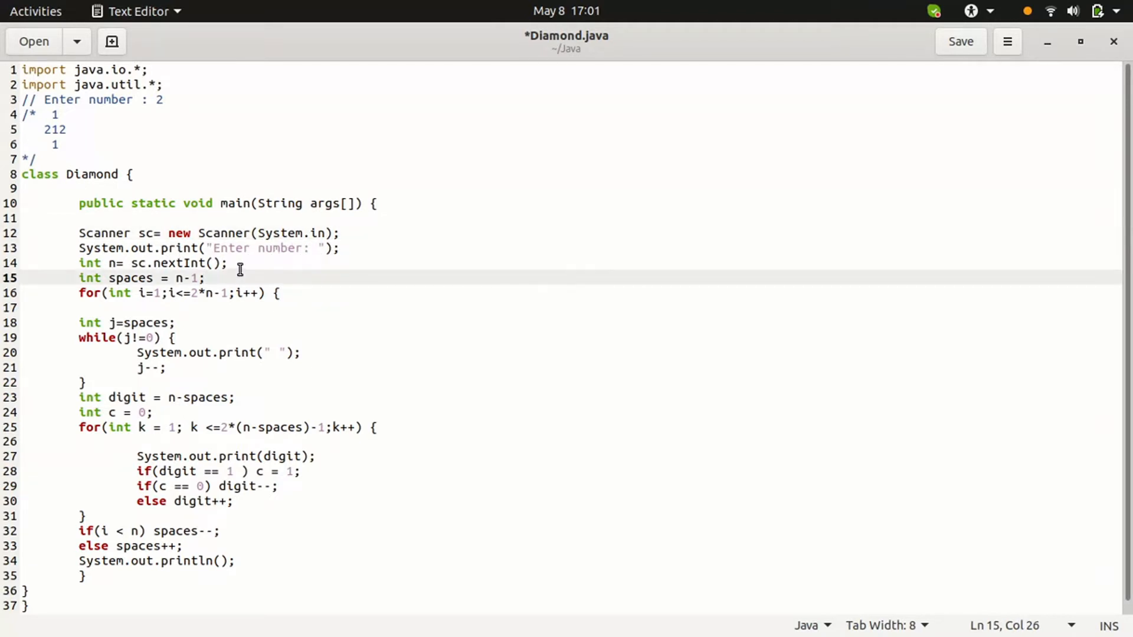
{"action": "left_click", "coordinate": [226, 262]}
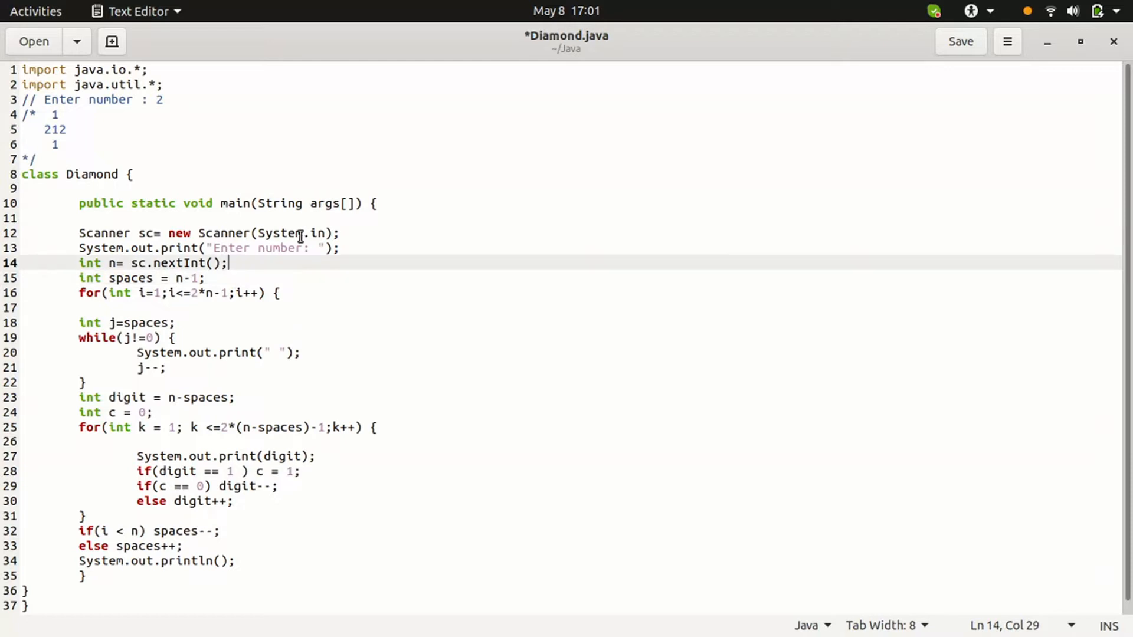
{"action": "mouse_move", "coordinate": [220, 293]}
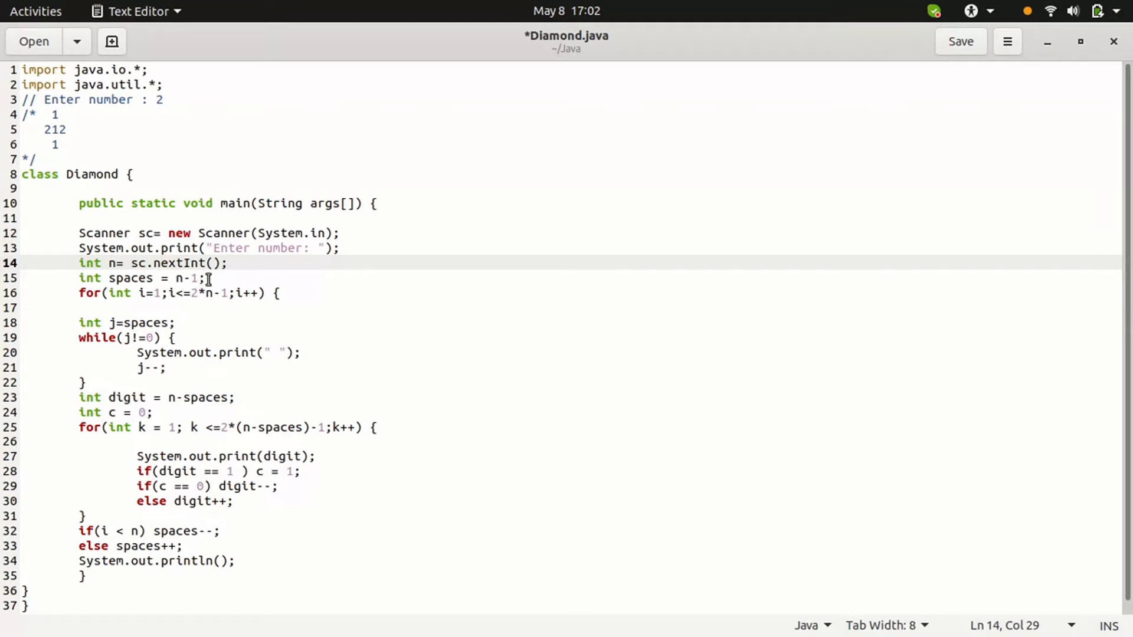
{"action": "left_click", "coordinate": [205, 279]}
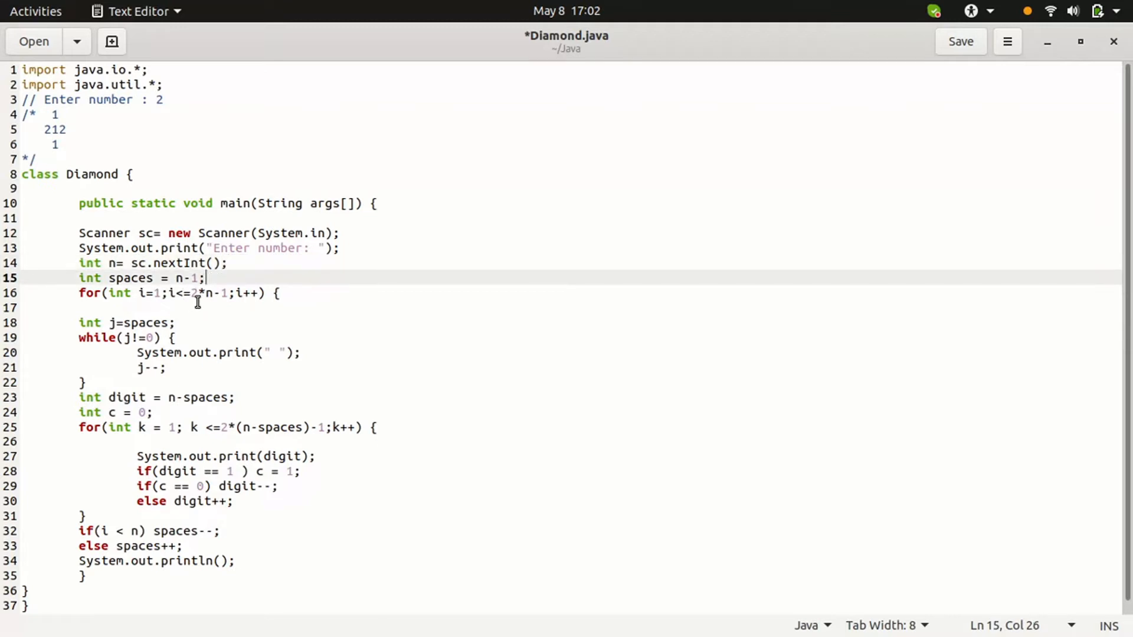
{"action": "mouse_move", "coordinate": [140, 232]}
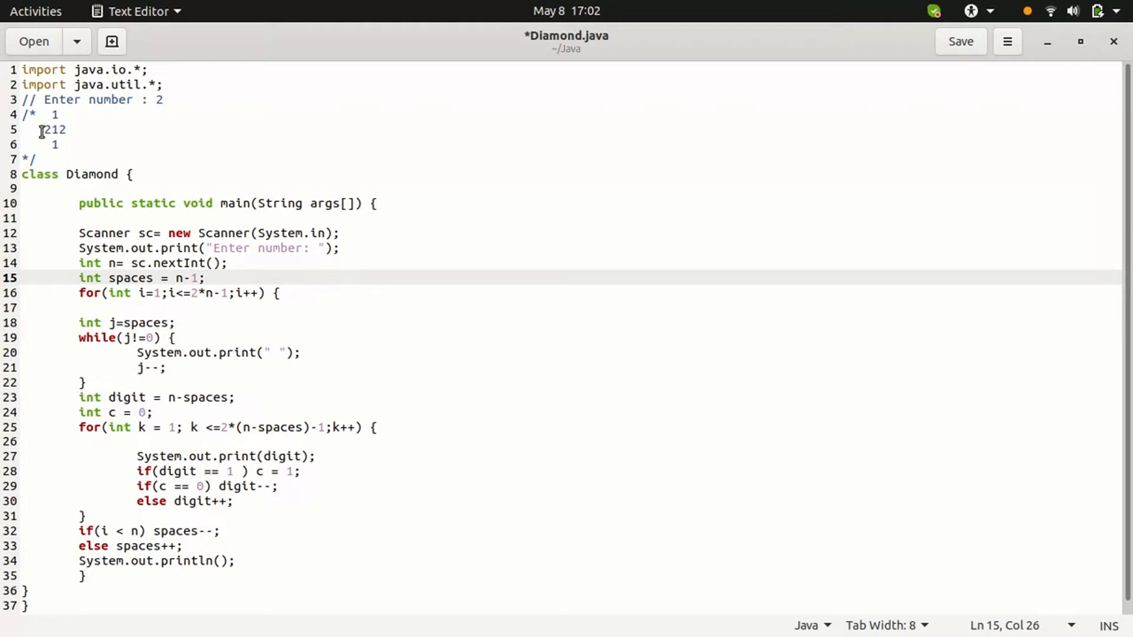
{"action": "mouse_move", "coordinate": [232, 300]}
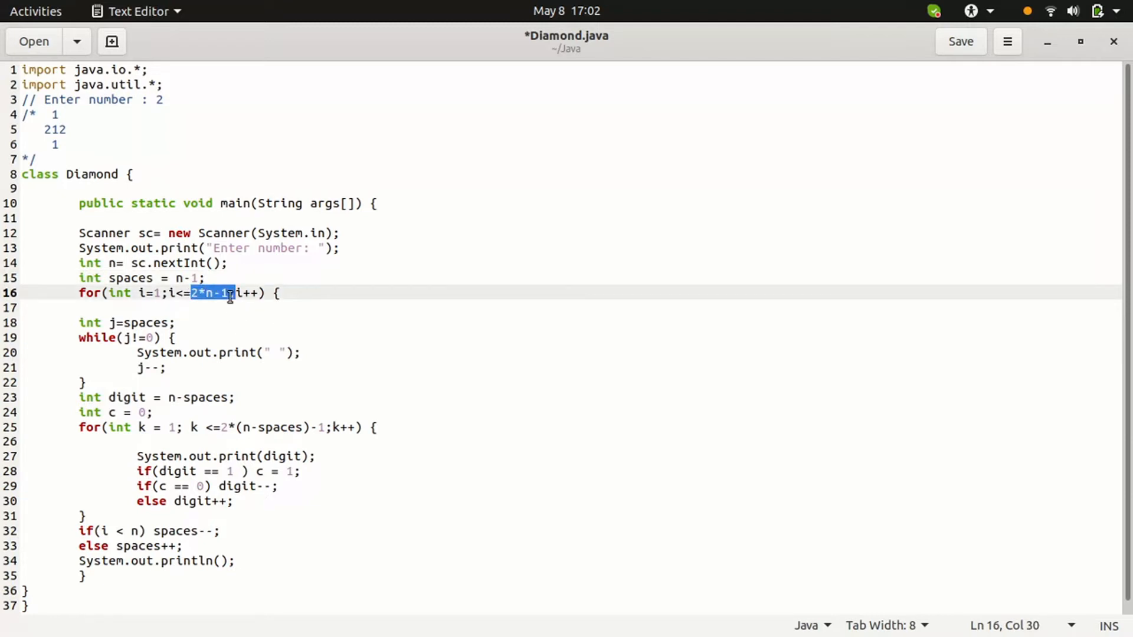
{"action": "left_click", "coordinate": [228, 292]}
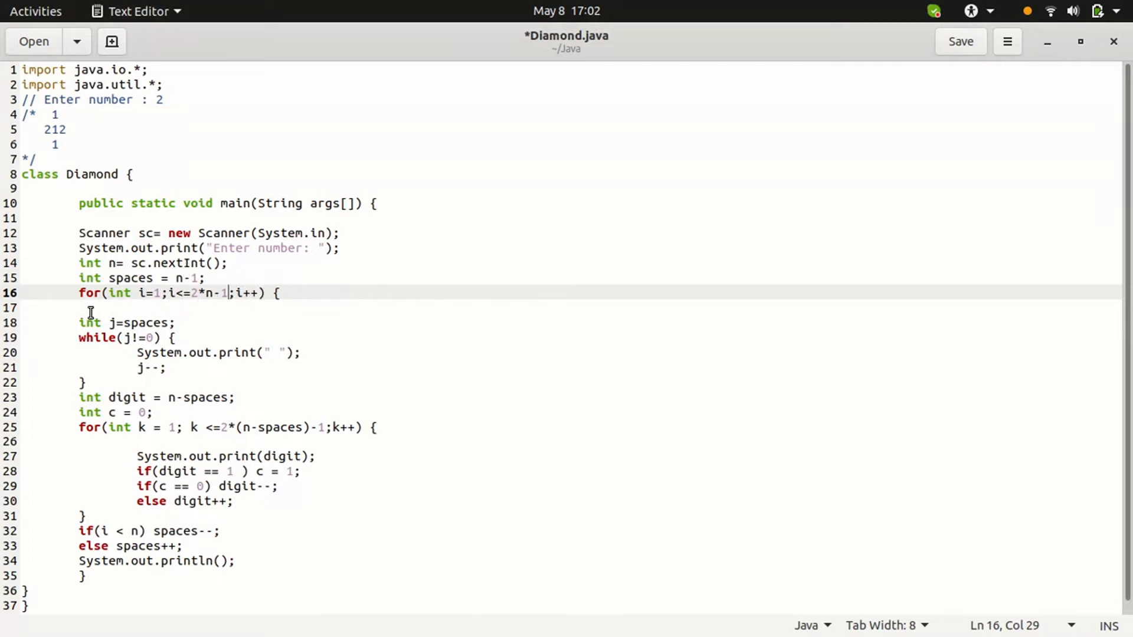
{"action": "left_click", "coordinate": [79, 306]}
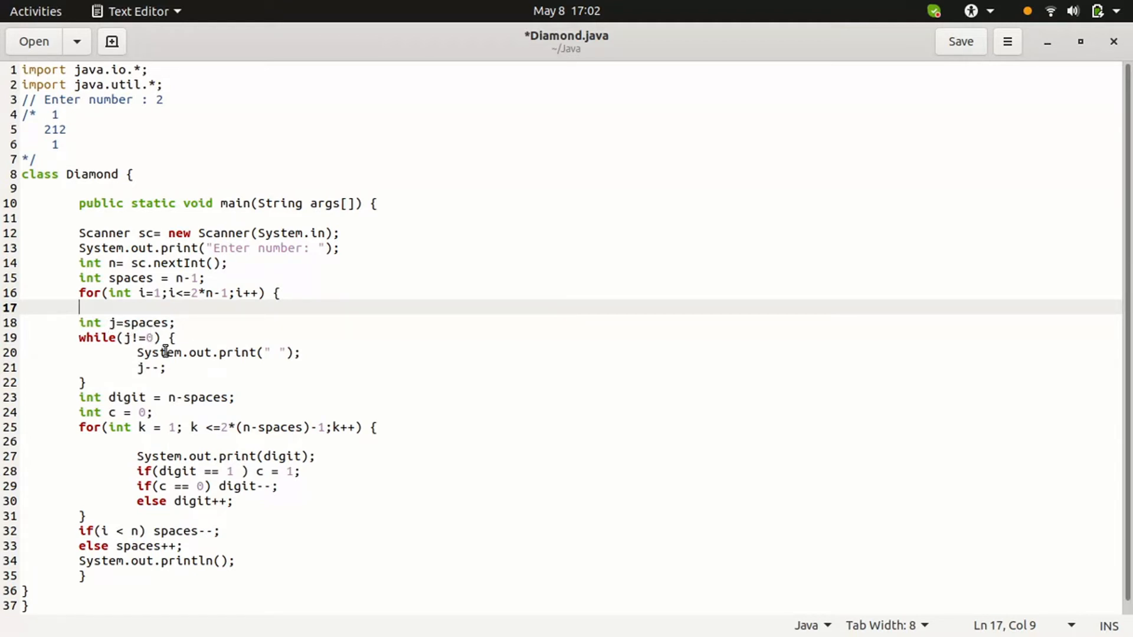
{"action": "mouse_move", "coordinate": [259, 372]}
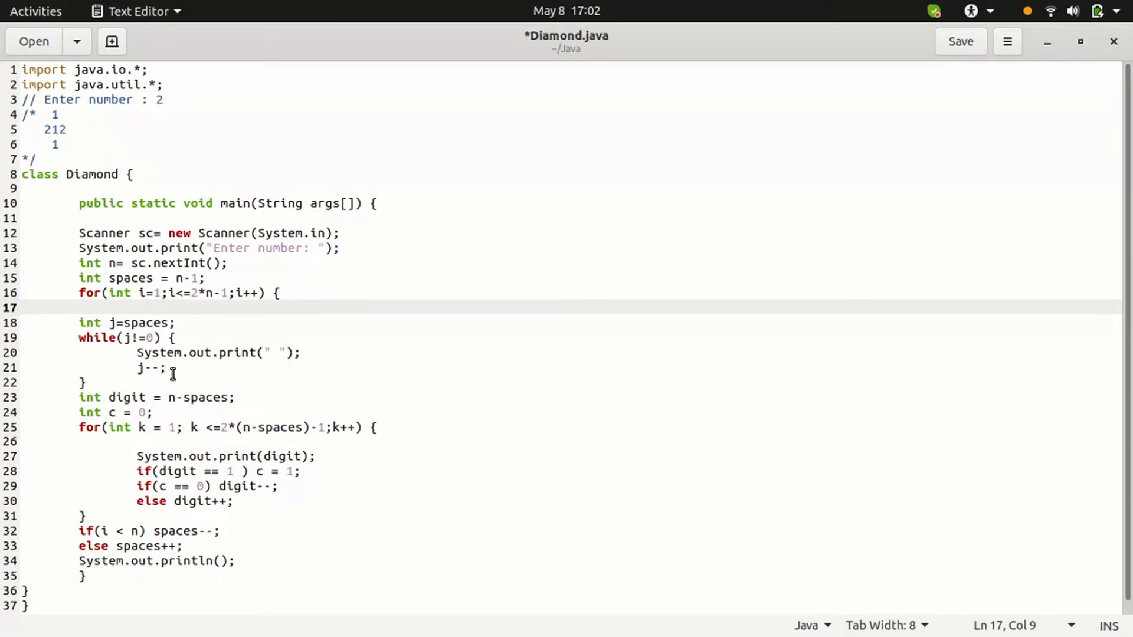
{"action": "left_click", "coordinate": [166, 368]}
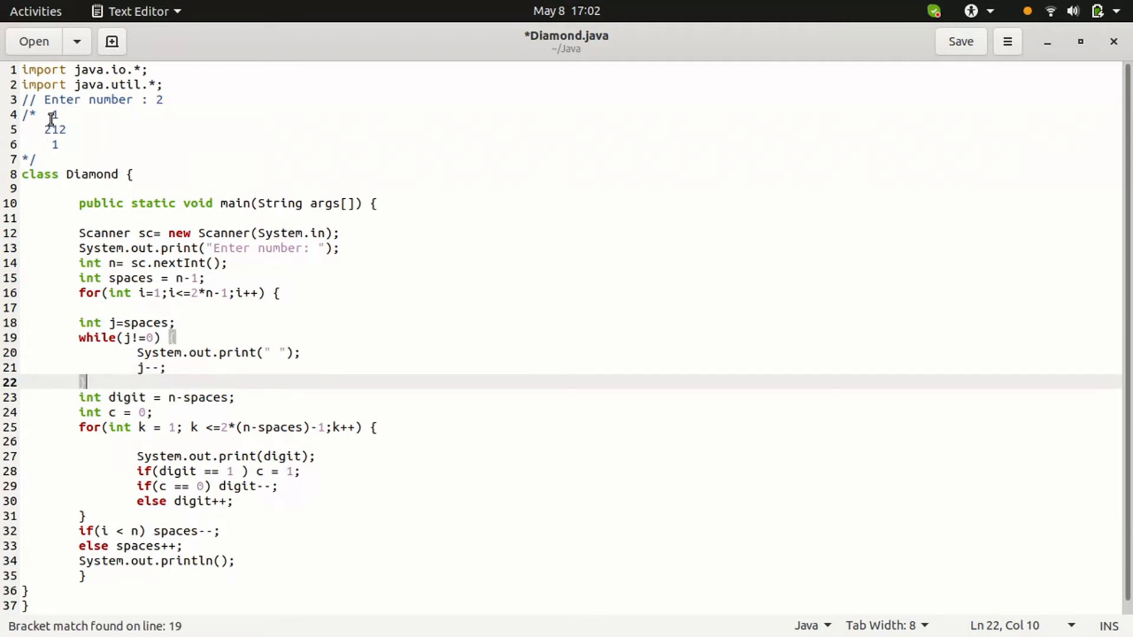
{"action": "mouse_move", "coordinate": [99, 381]}
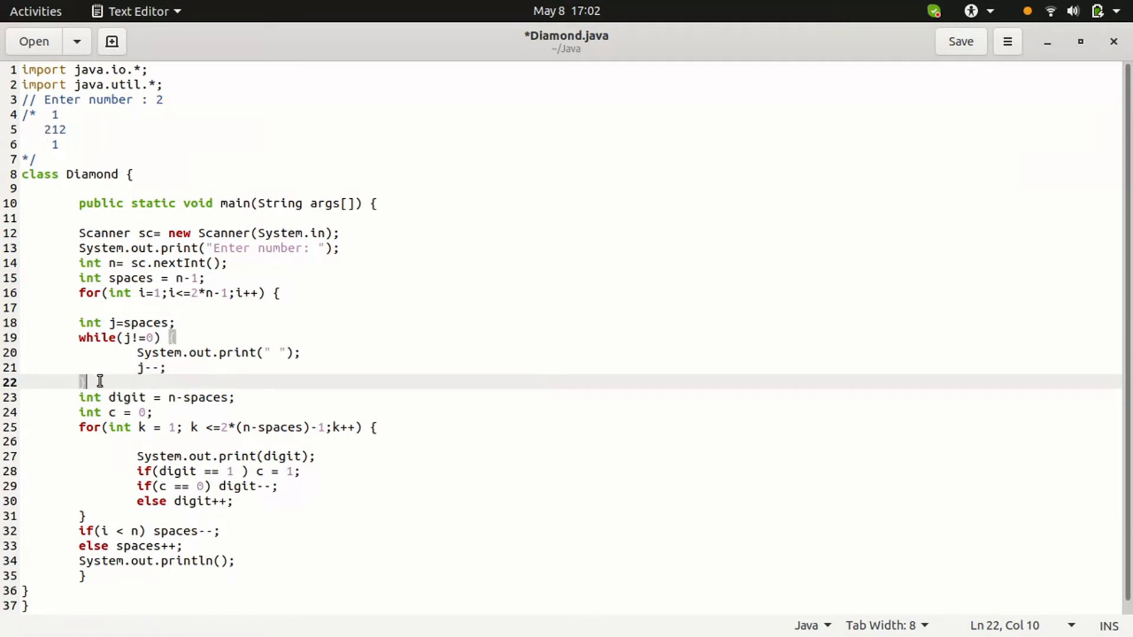
{"action": "left_click", "coordinate": [79, 398]}
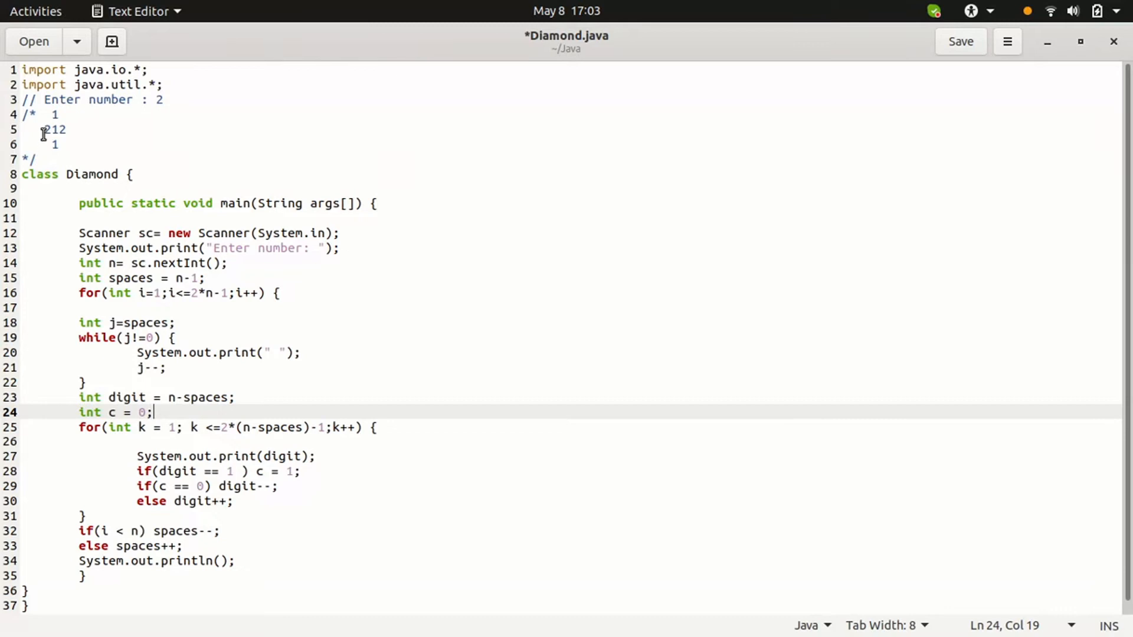
{"action": "left_click", "coordinate": [65, 129]}
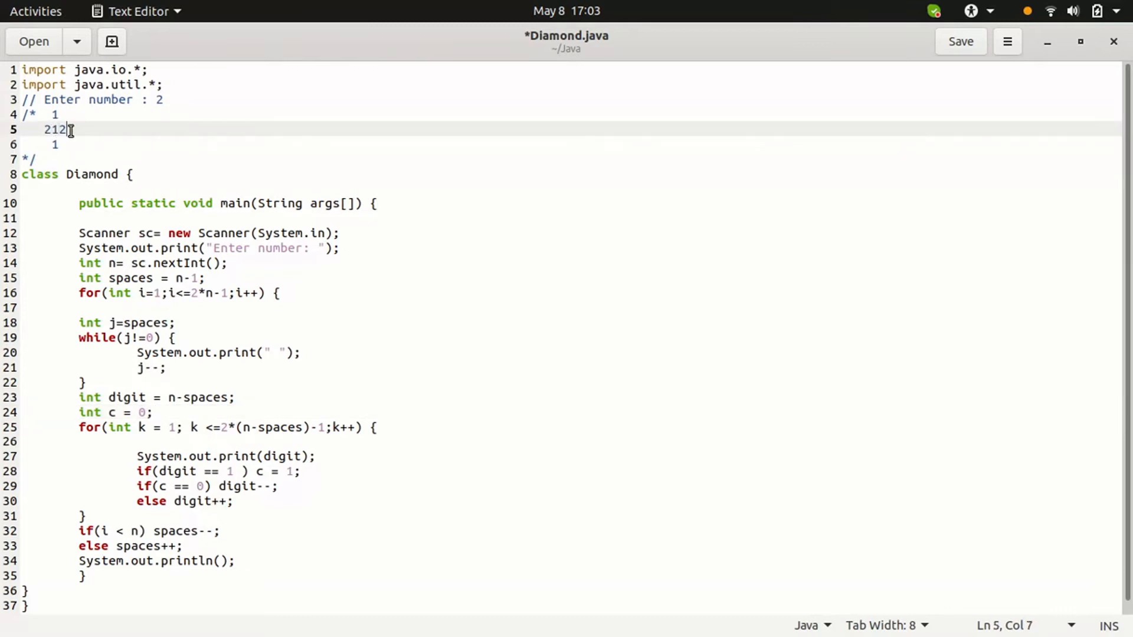
{"action": "mouse_move", "coordinate": [4, 54]}
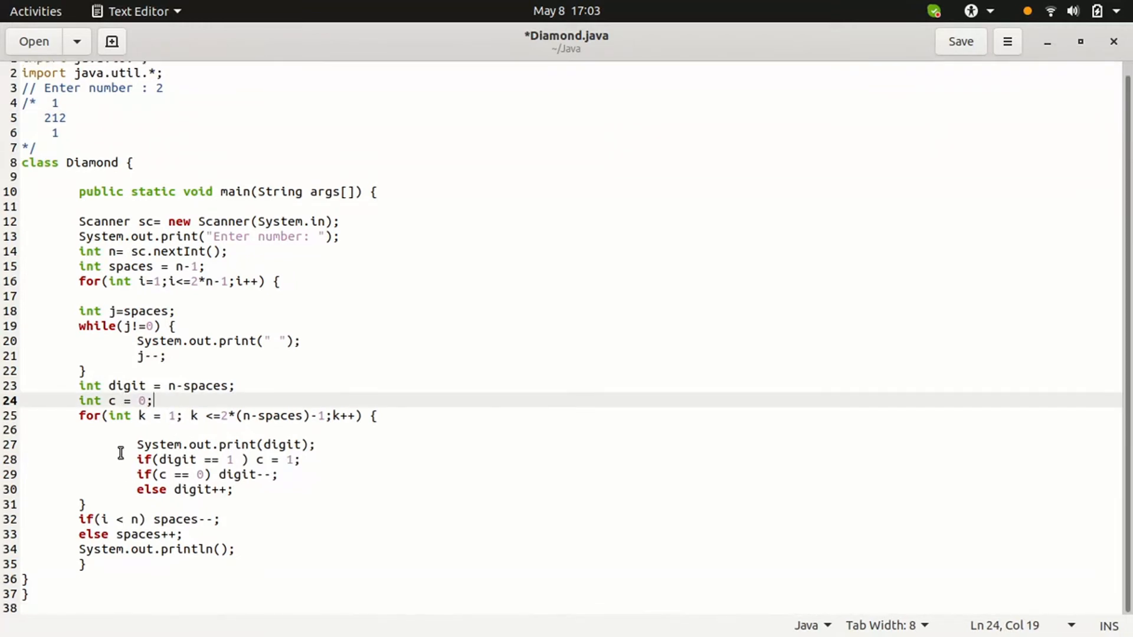
{"action": "mouse_move", "coordinate": [204, 429]}
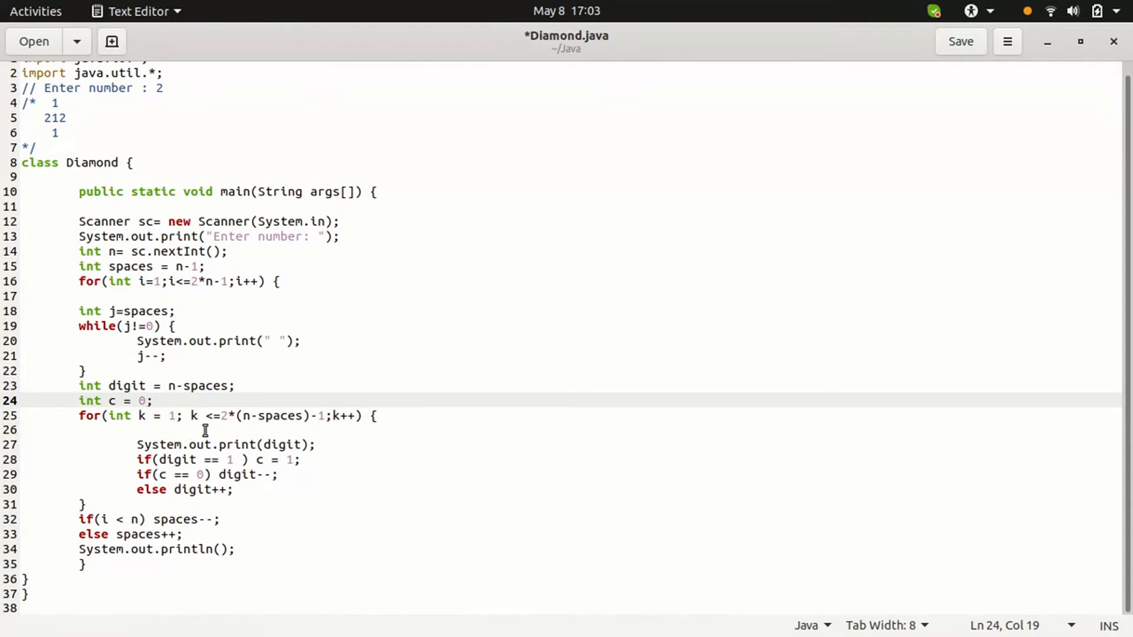
{"action": "mouse_move", "coordinate": [48, 122]}
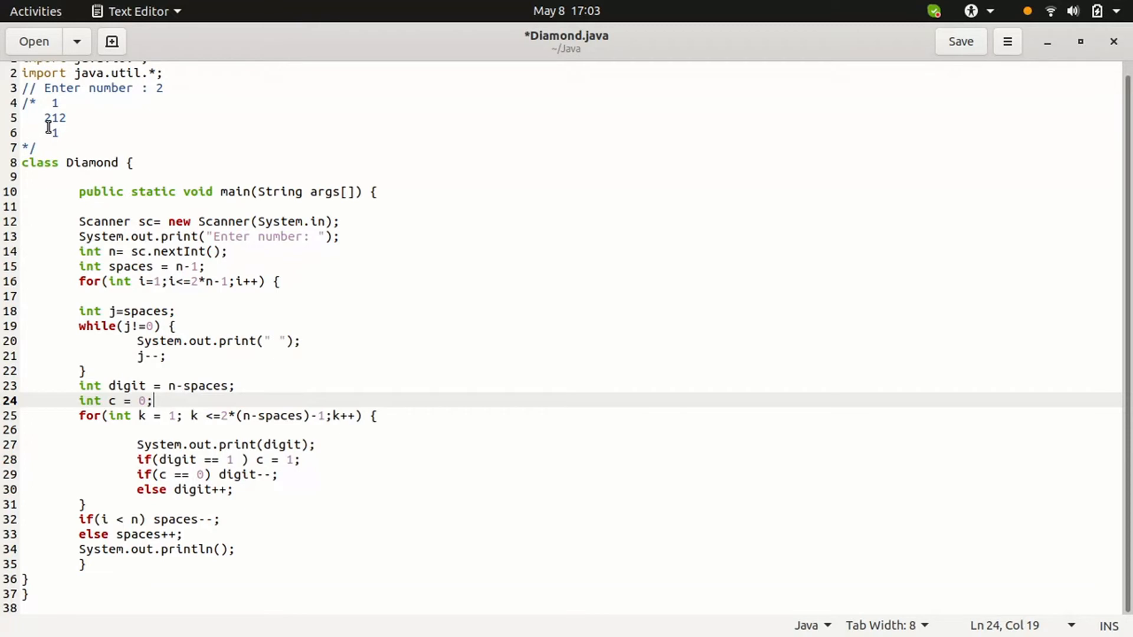
{"action": "mouse_move", "coordinate": [249, 441]}
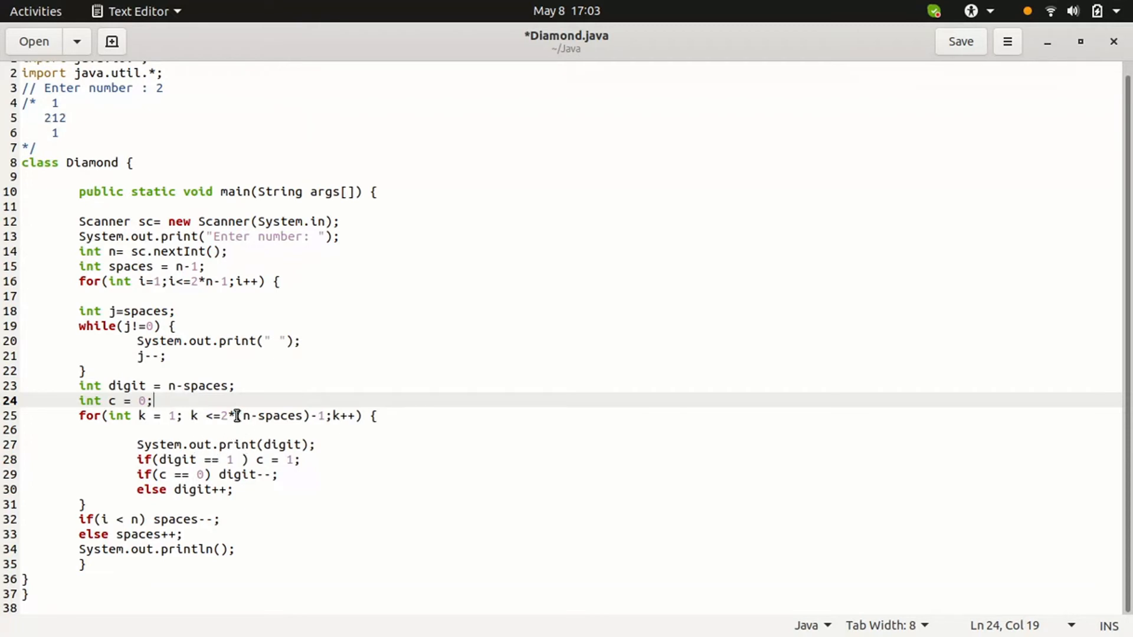
{"action": "mouse_move", "coordinate": [272, 418]}
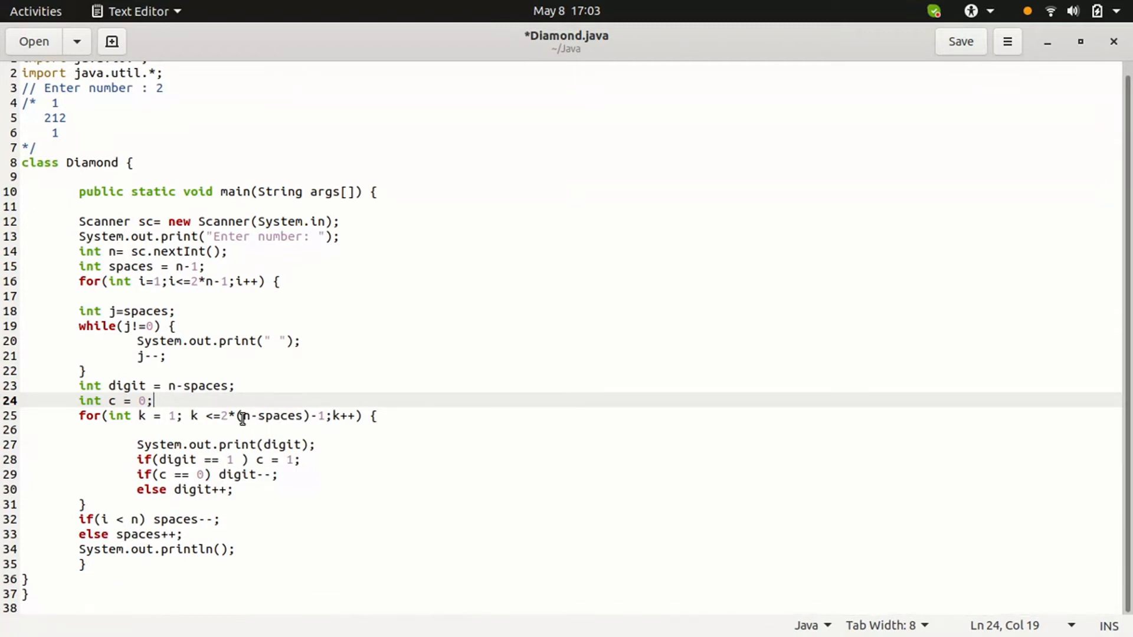
{"action": "mouse_move", "coordinate": [278, 420]}
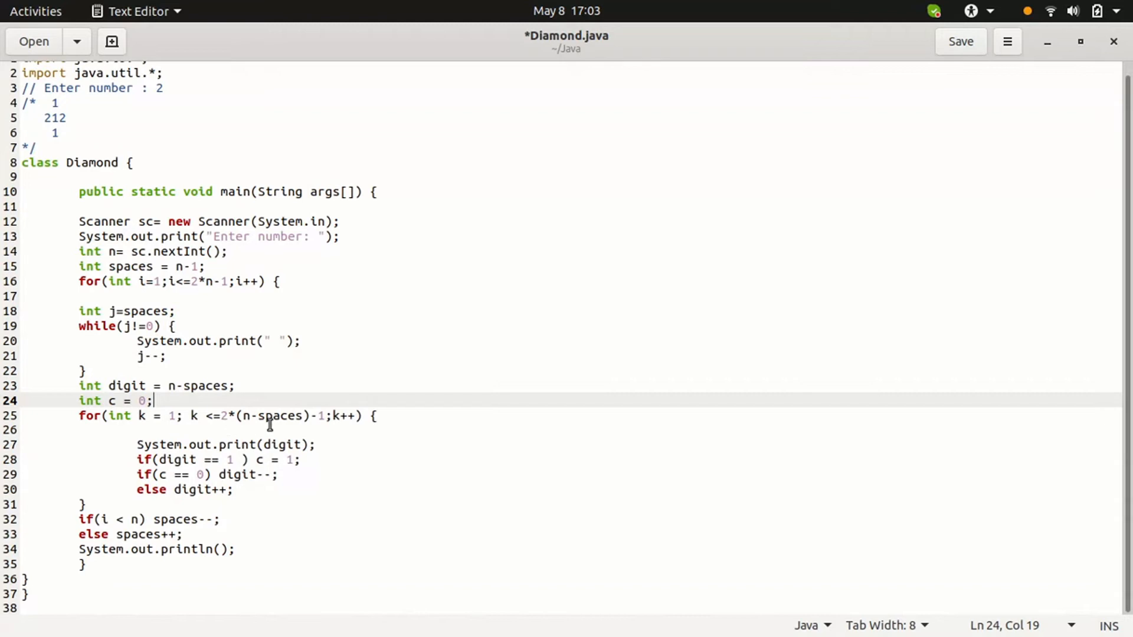
{"action": "mouse_move", "coordinate": [265, 417]}
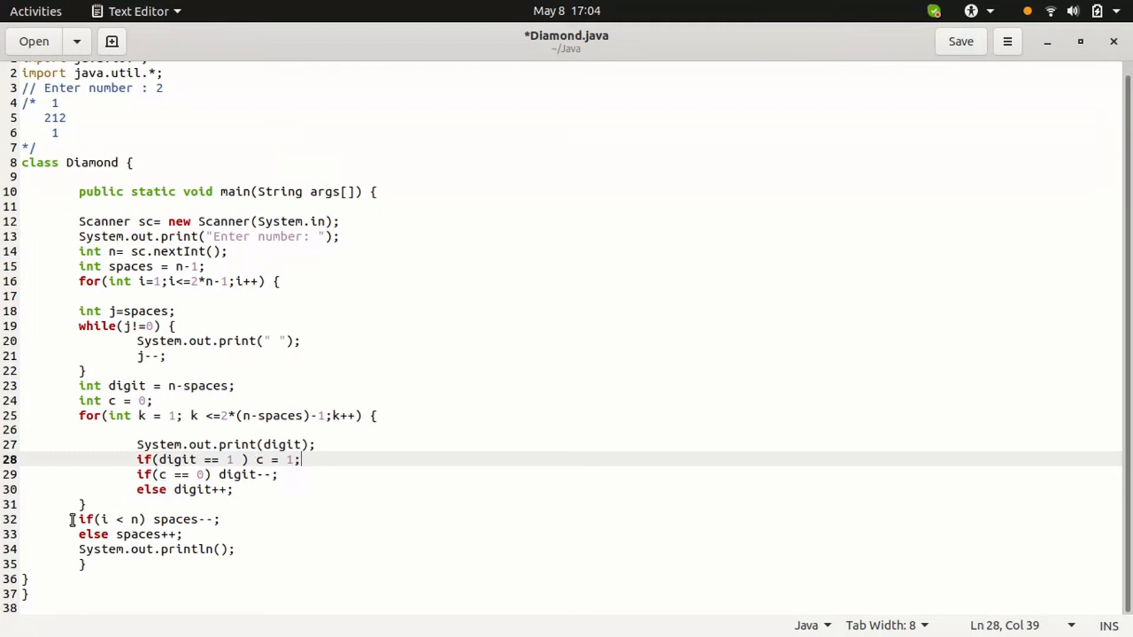
{"action": "left_click", "coordinate": [134, 519]}
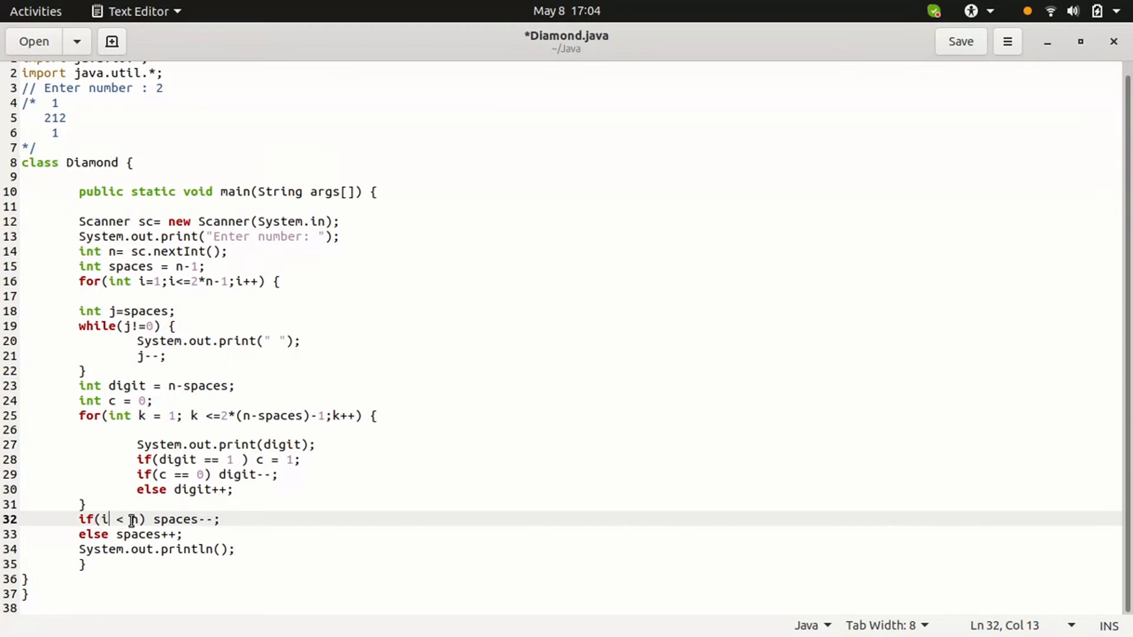
{"action": "mouse_move", "coordinate": [200, 524]}
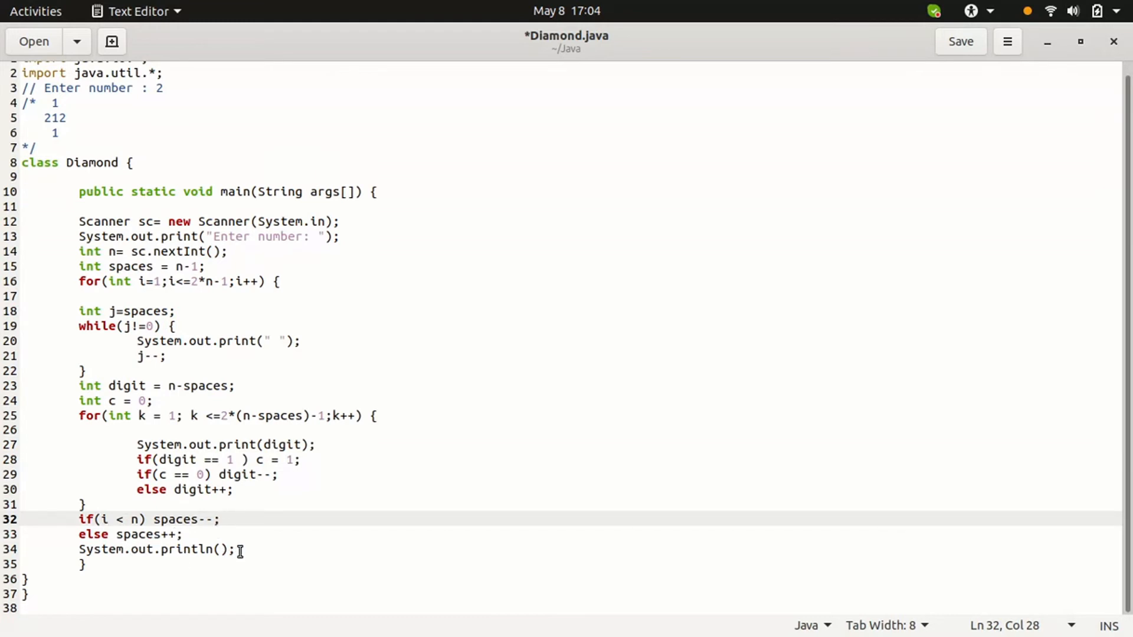
{"action": "left_click", "coordinate": [234, 548]}
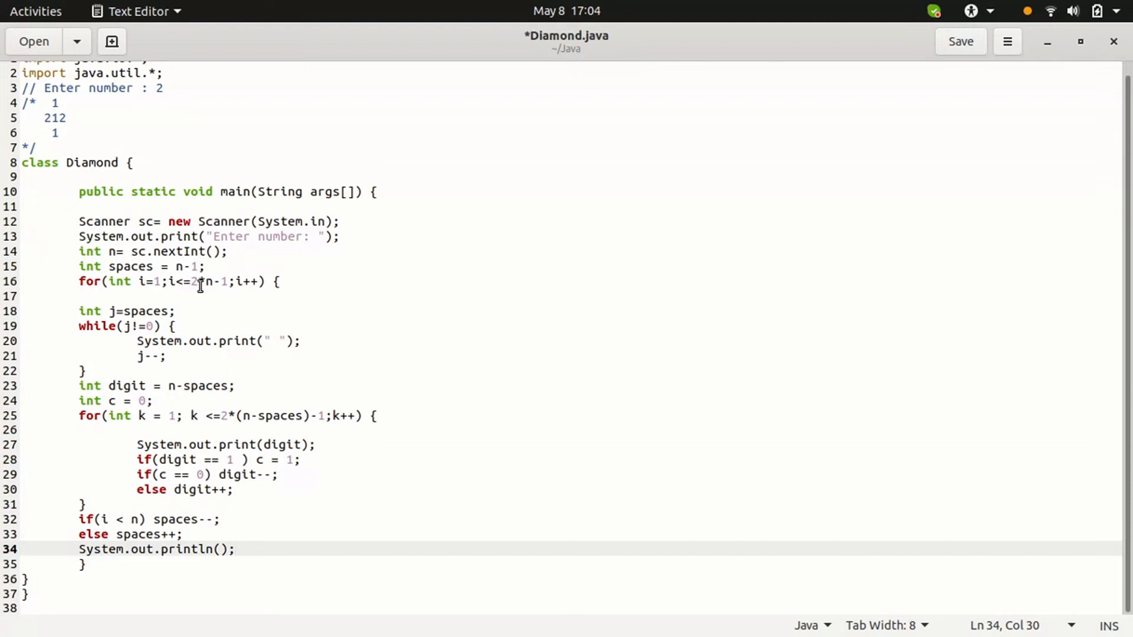
{"action": "left_click", "coordinate": [205, 266]}
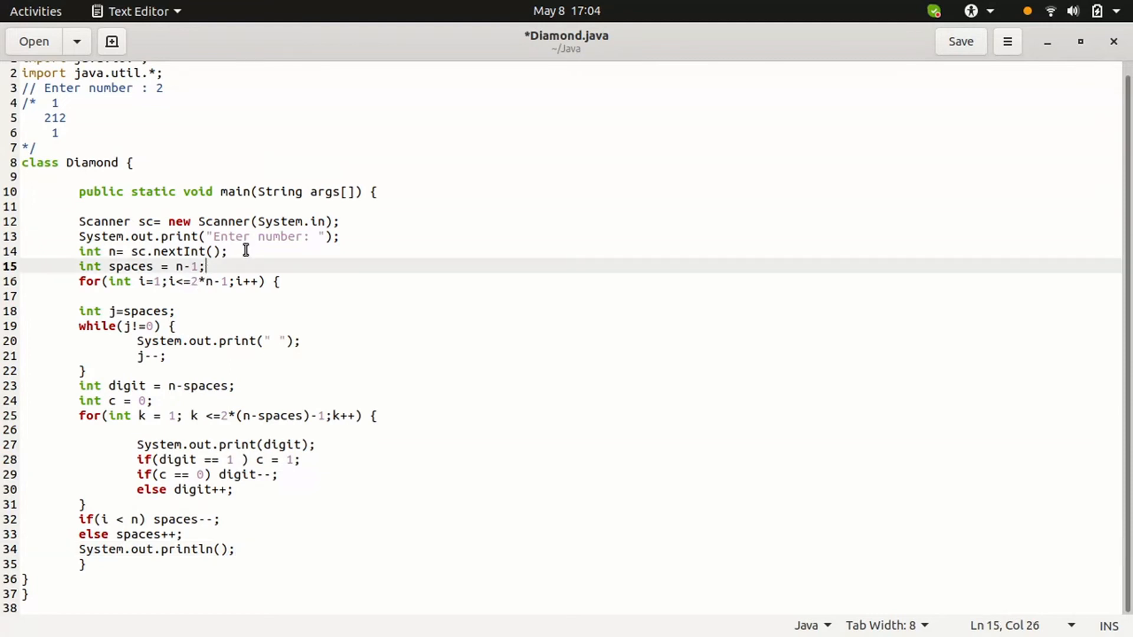
{"action": "mouse_move", "coordinate": [197, 284]}
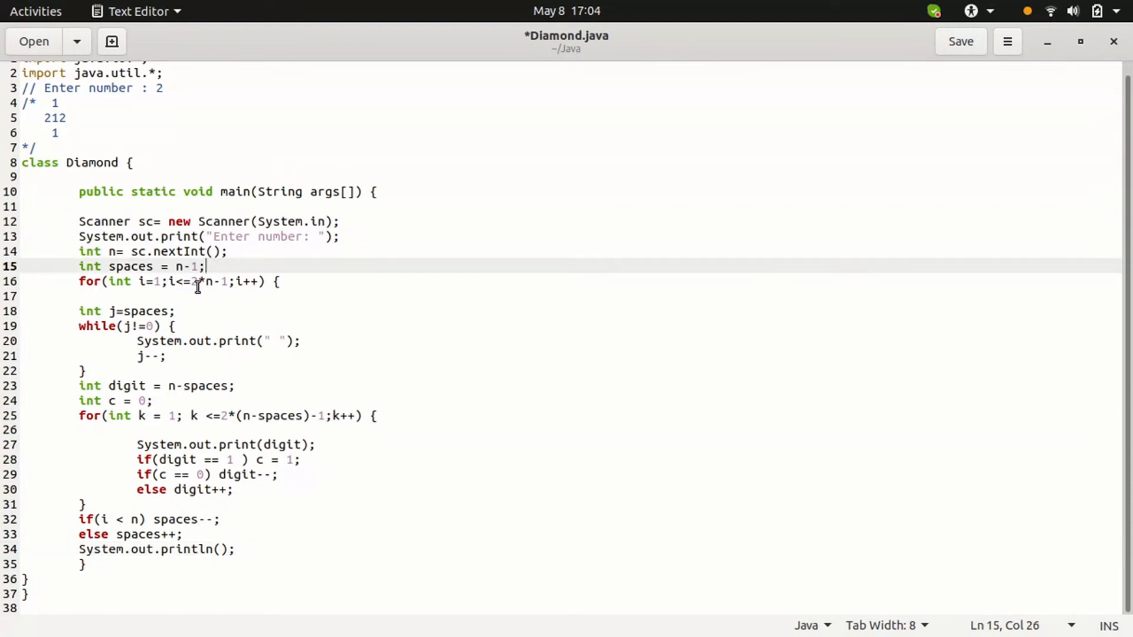
{"action": "left_click", "coordinate": [177, 310]}
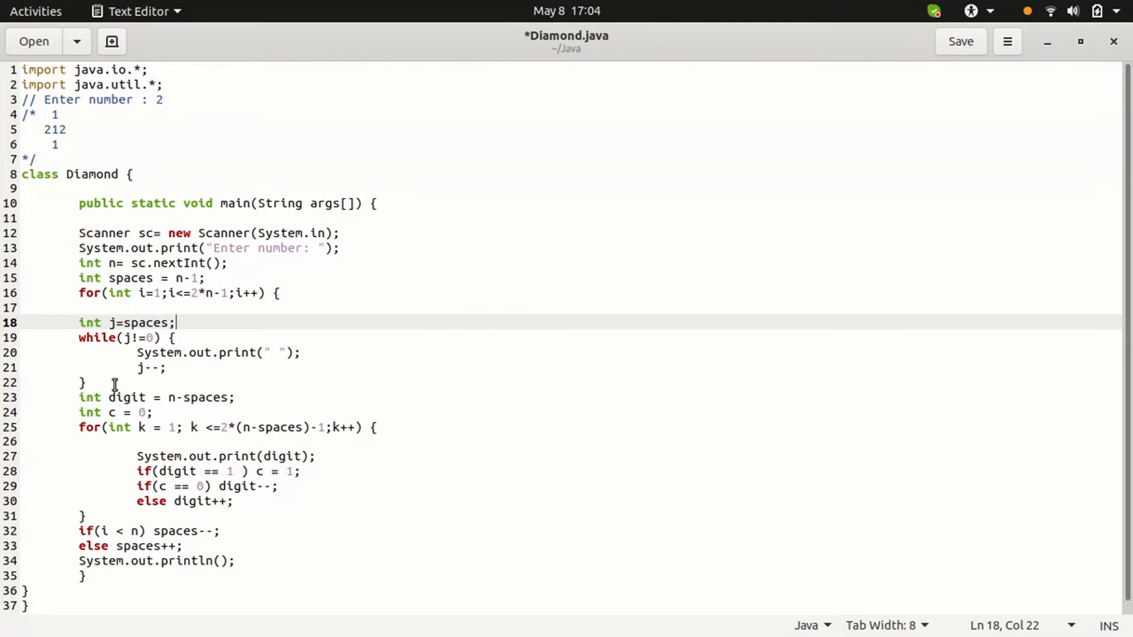
{"action": "left_click", "coordinate": [81, 382]}
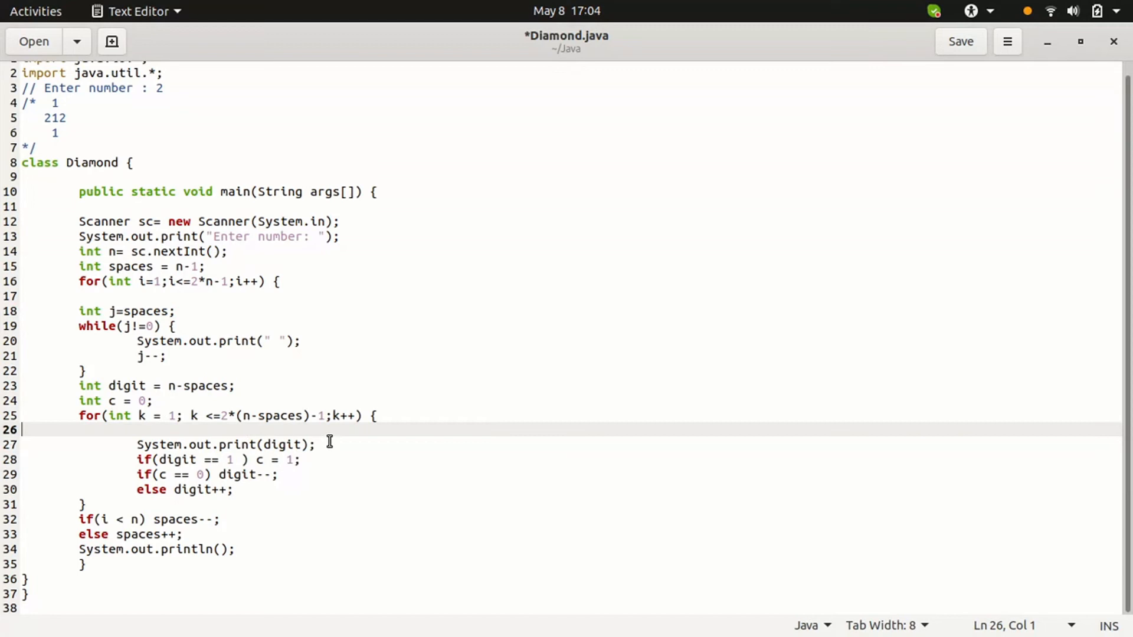
{"action": "left_click", "coordinate": [316, 443]}
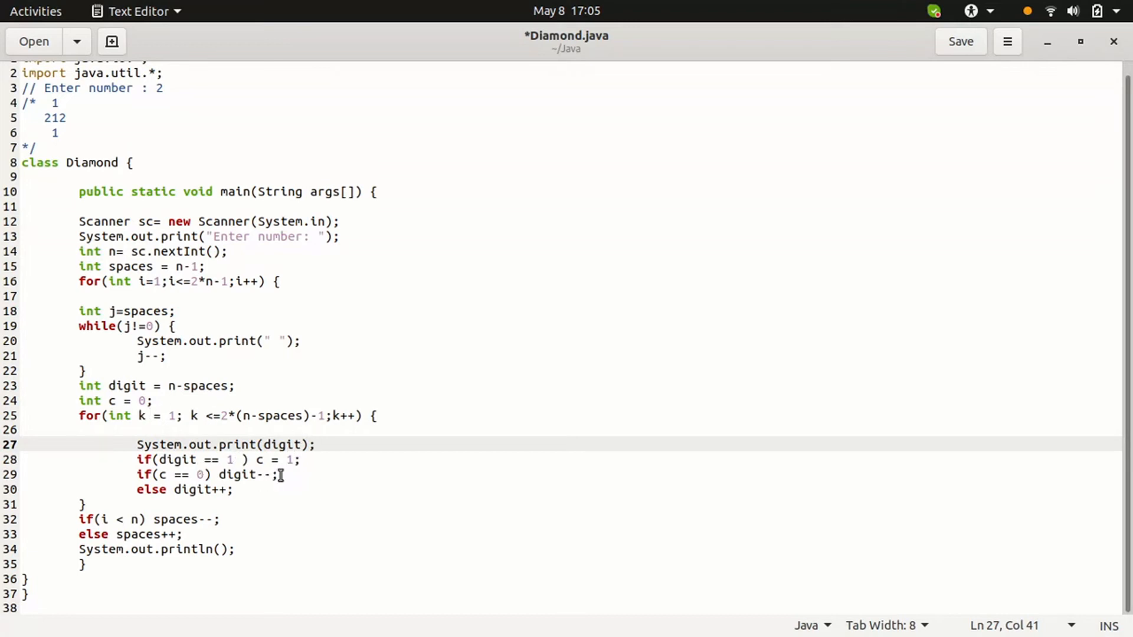
{"action": "left_click", "coordinate": [279, 474]}
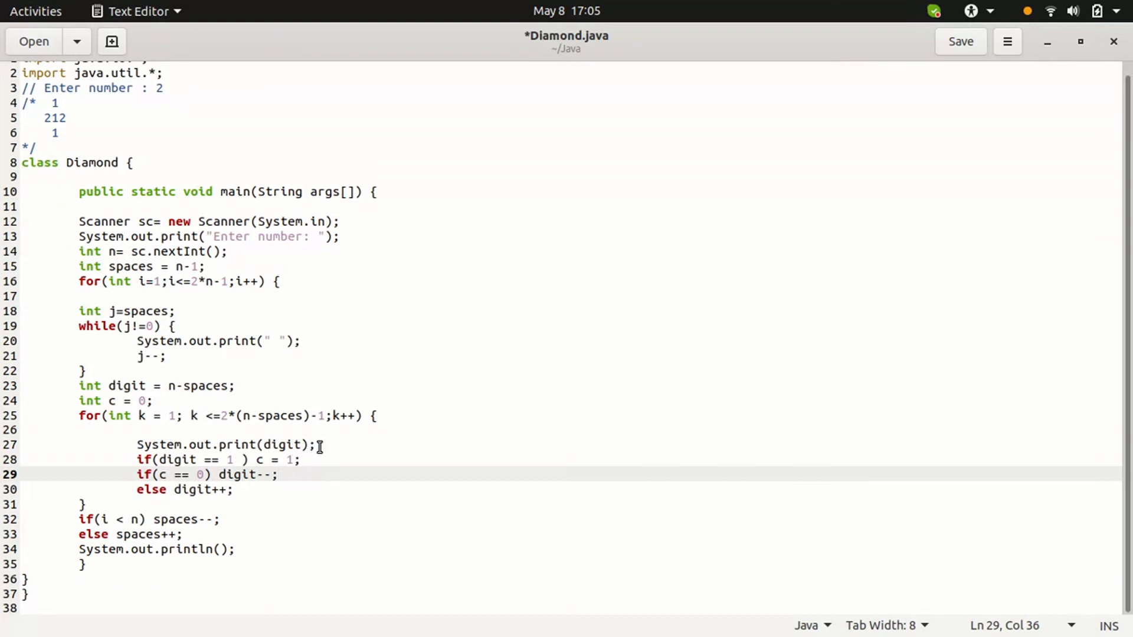
{"action": "left_click", "coordinate": [314, 445]}
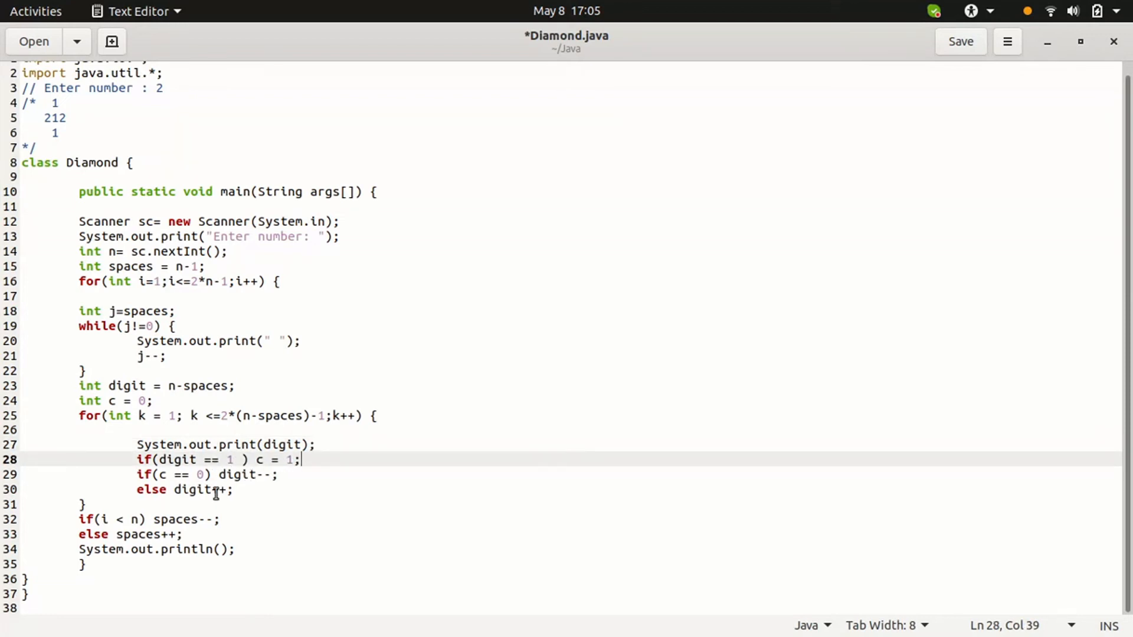
{"action": "left_click", "coordinate": [232, 490]}
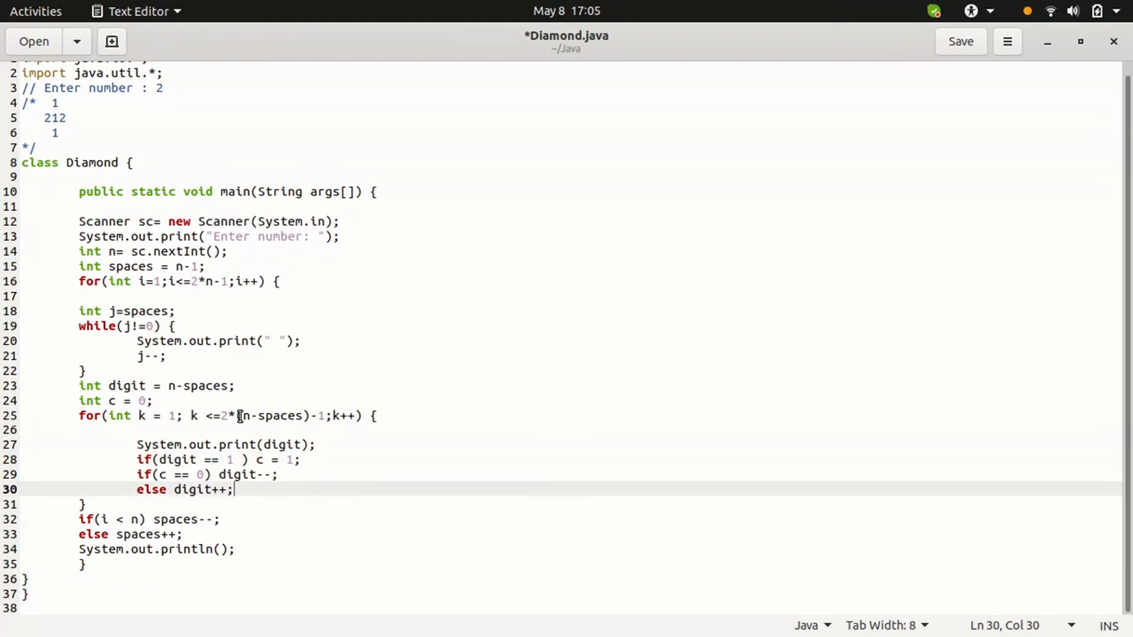
{"action": "left_click", "coordinate": [201, 415]}
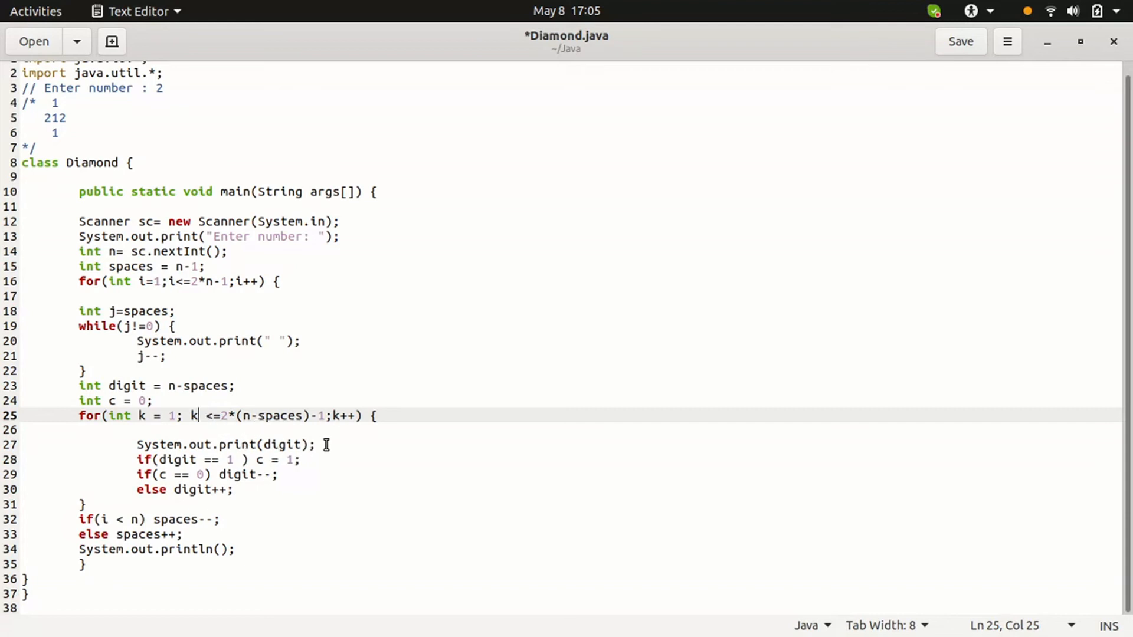
{"action": "left_click", "coordinate": [323, 445]}
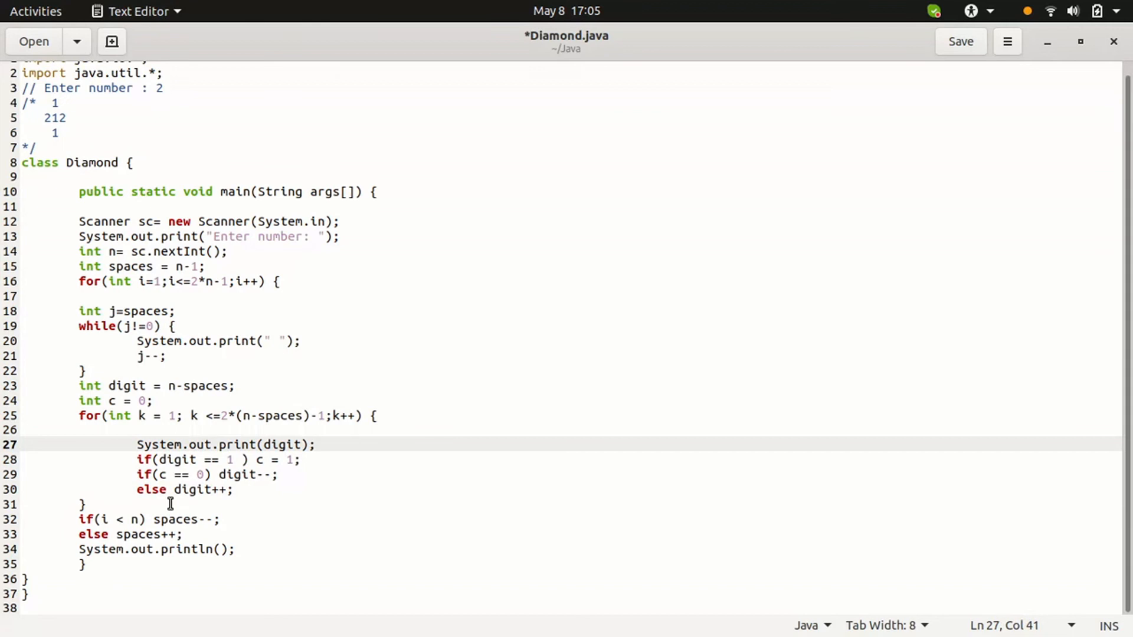
{"action": "left_click", "coordinate": [83, 503]}
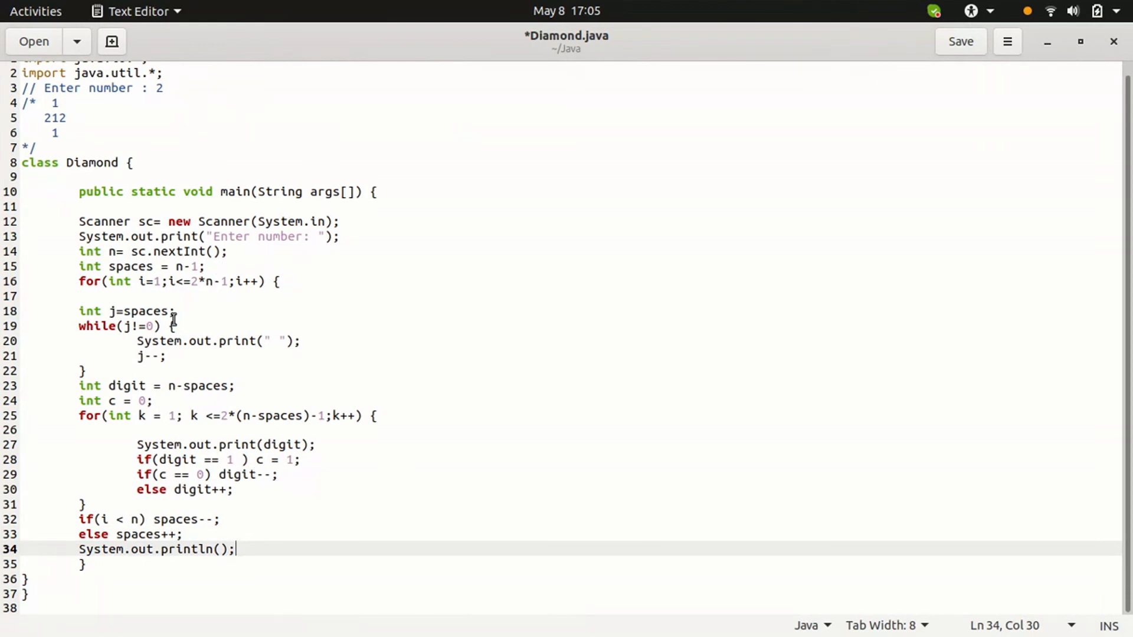
Point out the while-loop end, digit == 1 check, space decrement, row println, outer for loop and sample comment.
{"action": "left_click", "coordinate": [174, 310]}
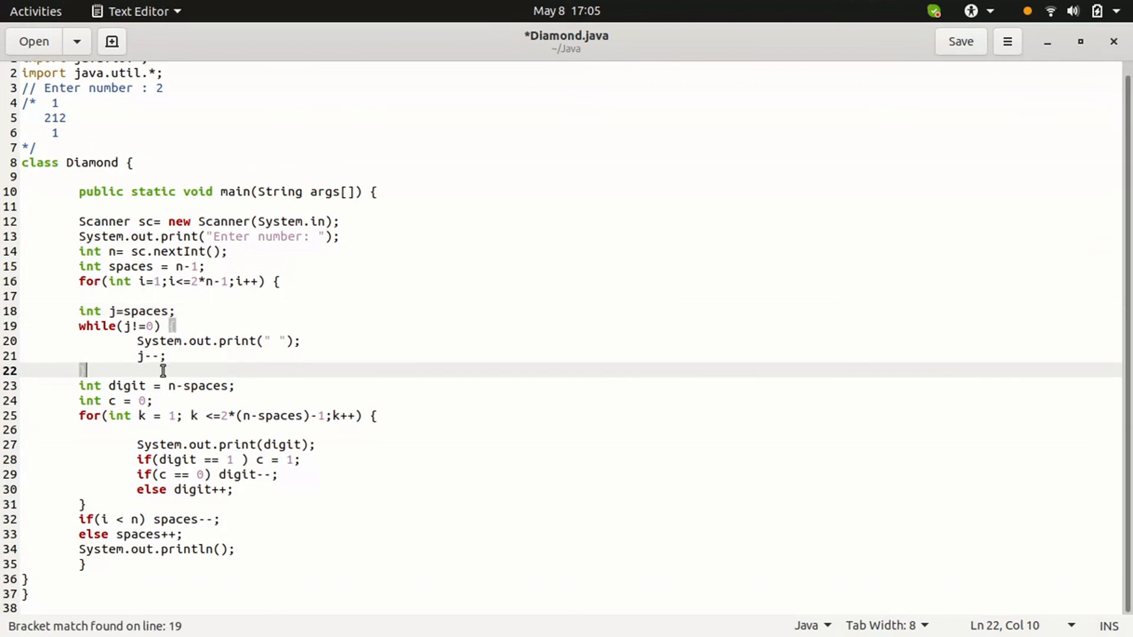
{"action": "mouse_move", "coordinate": [182, 386]}
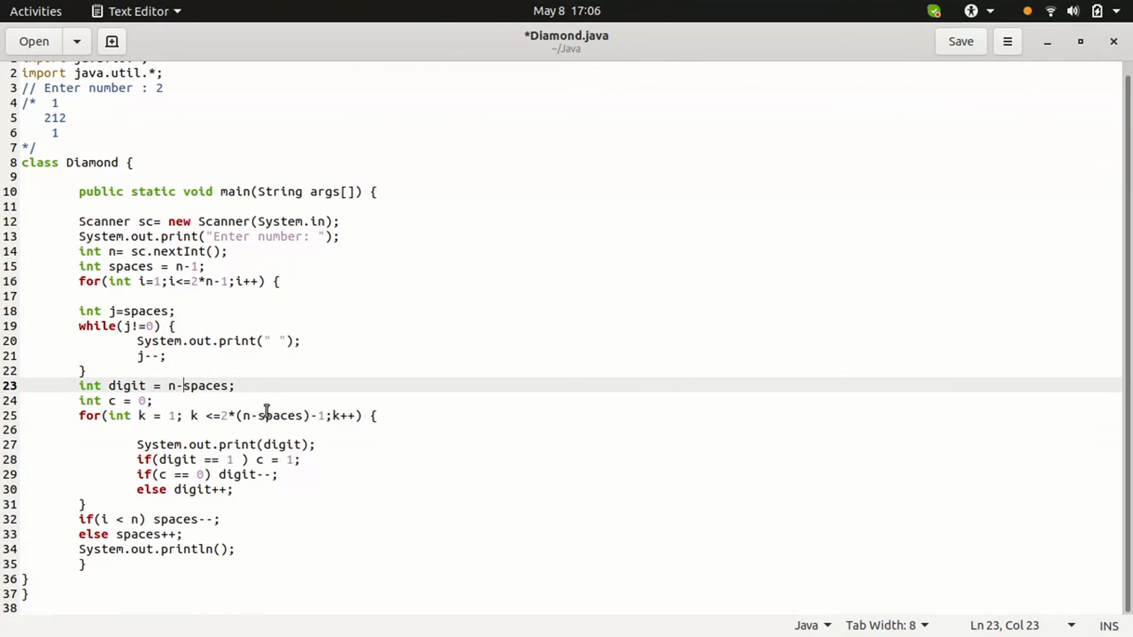
{"action": "mouse_move", "coordinate": [247, 425]}
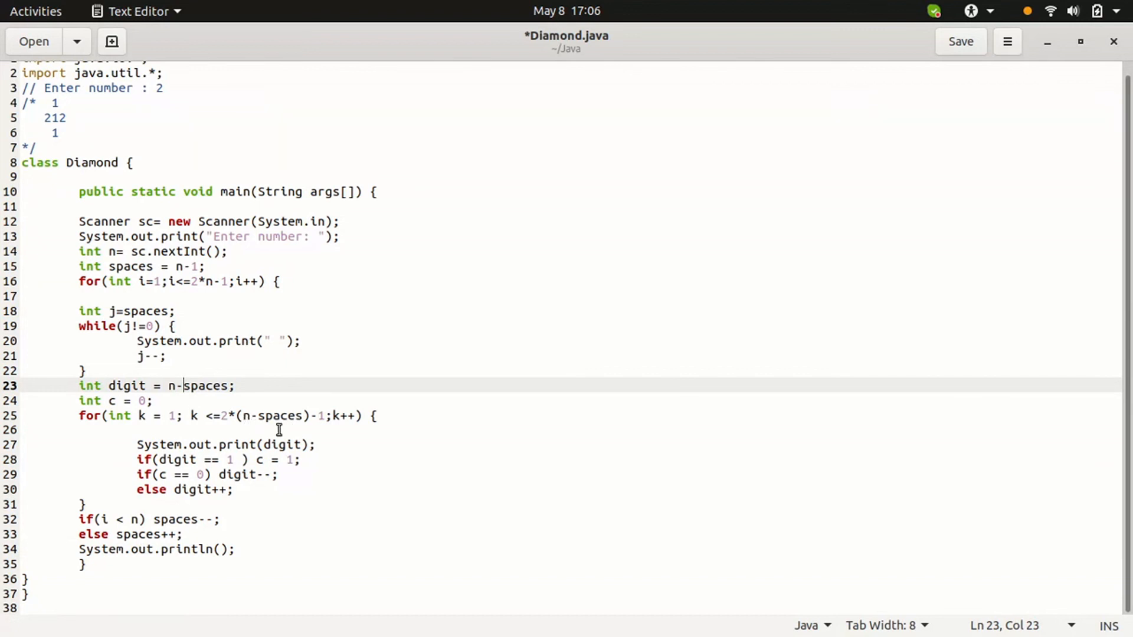
{"action": "mouse_move", "coordinate": [223, 407]}
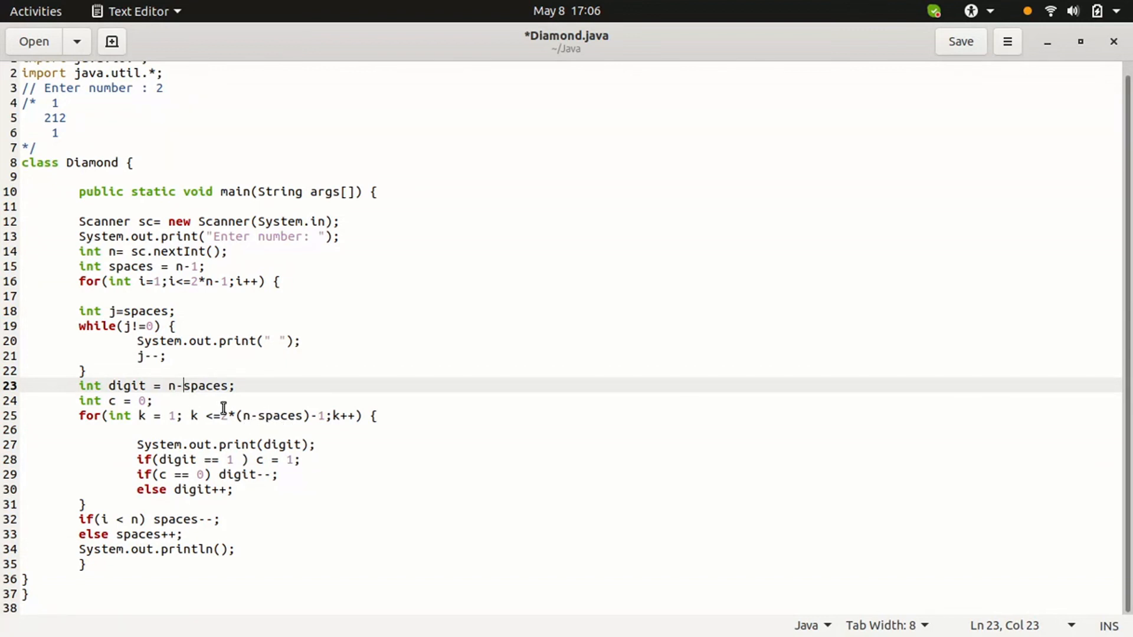
{"action": "mouse_move", "coordinate": [224, 422]}
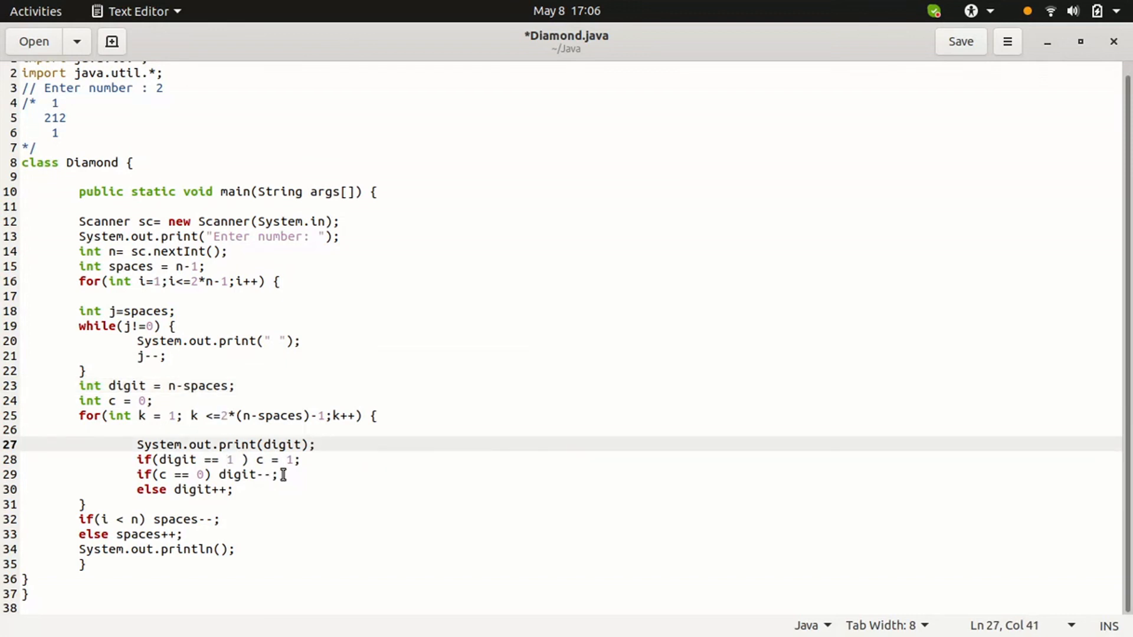
{"action": "left_click", "coordinate": [302, 459]}
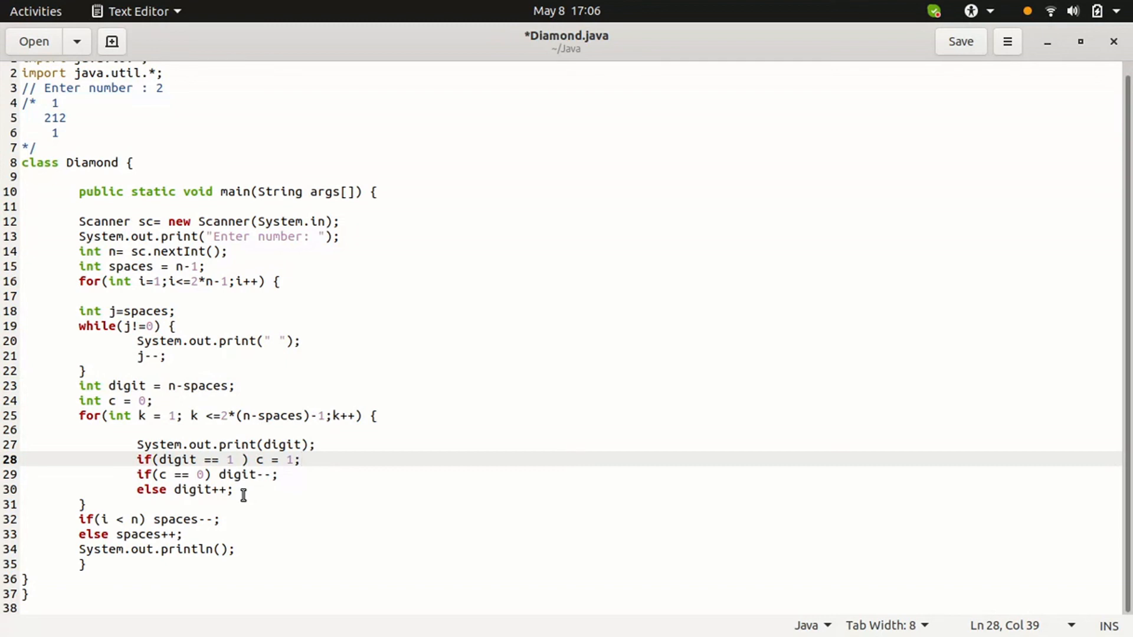
{"action": "left_click", "coordinate": [231, 489]}
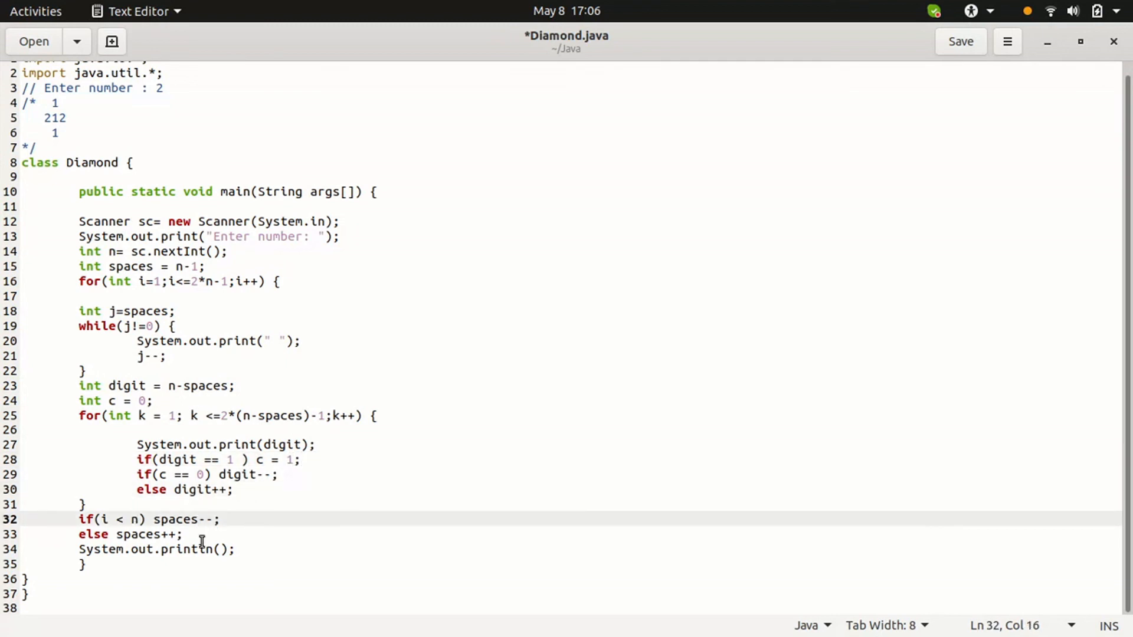
{"action": "left_click", "coordinate": [243, 548]}
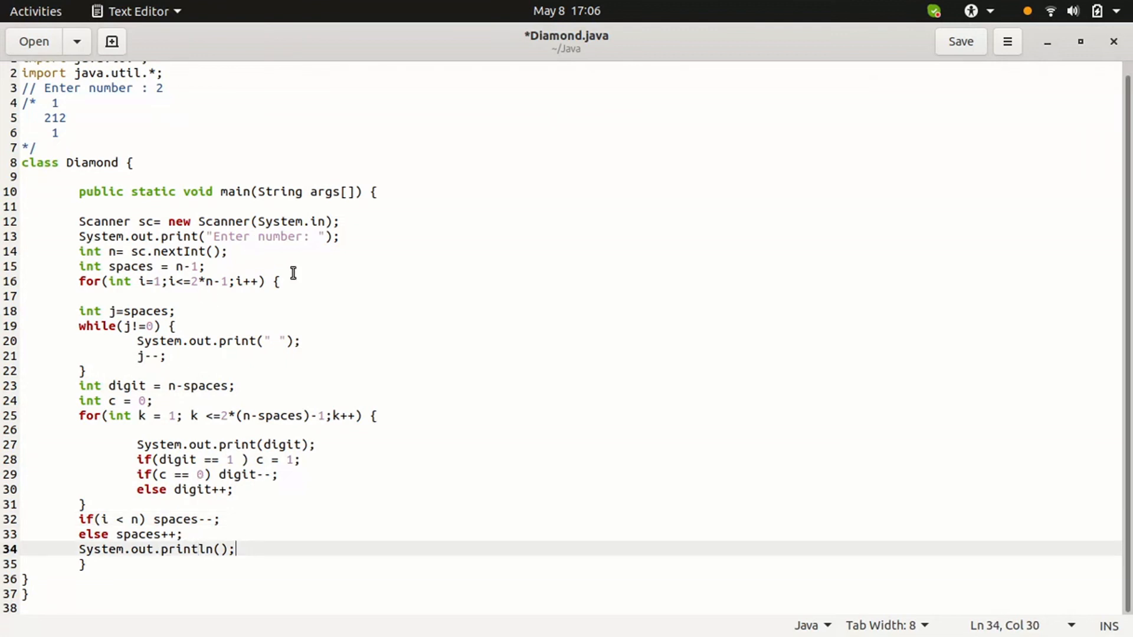
{"action": "mouse_move", "coordinate": [290, 282]}
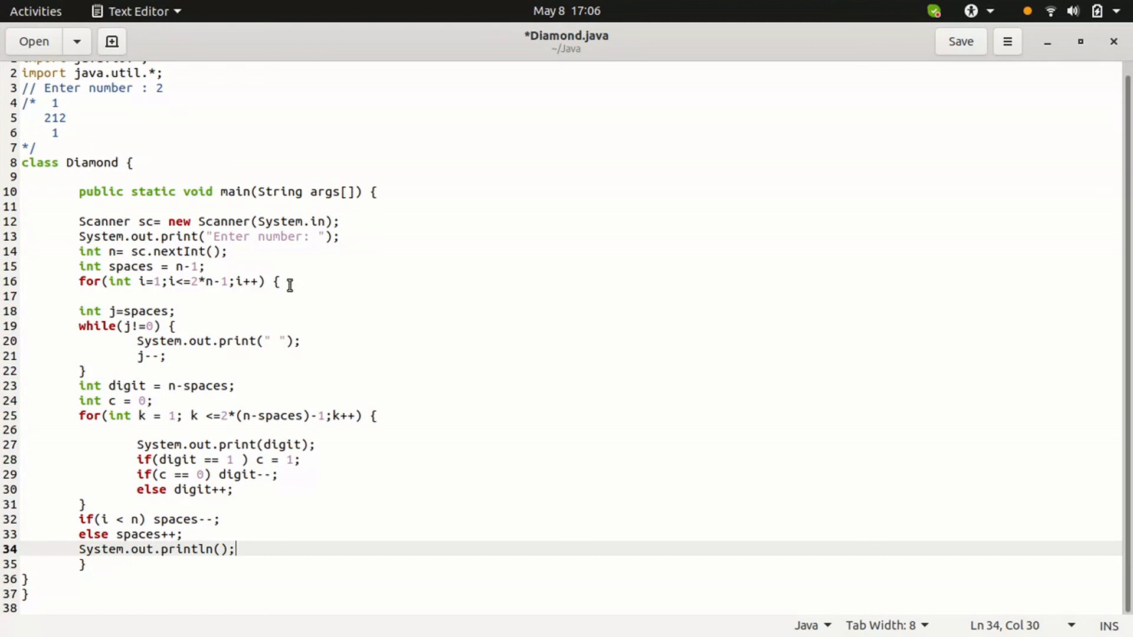
{"action": "left_click", "coordinate": [276, 281]}
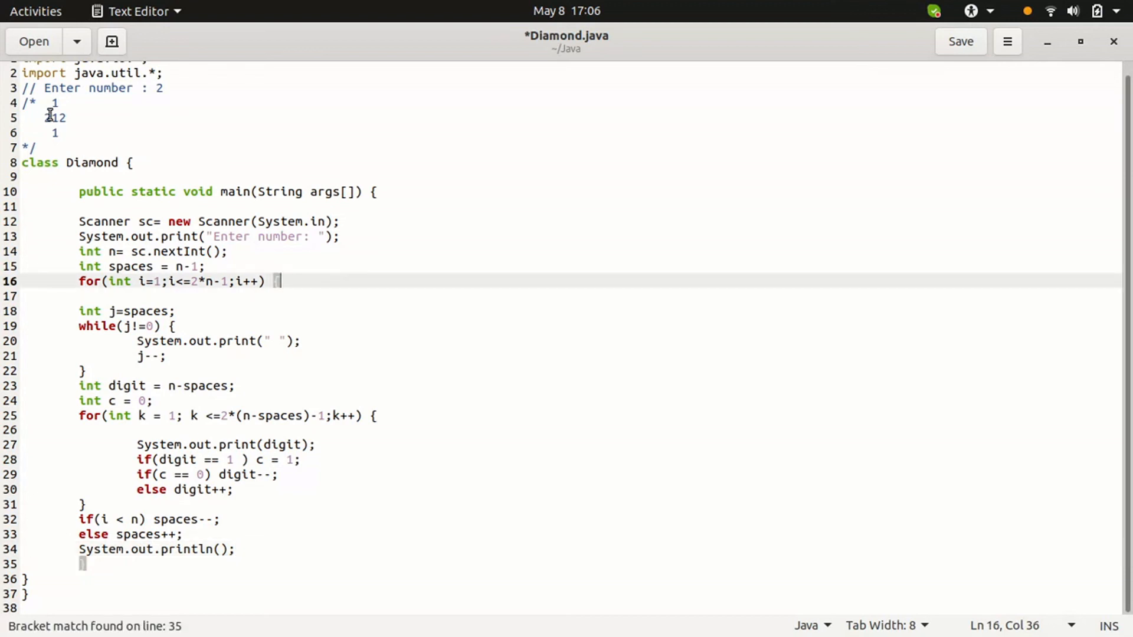
{"action": "left_click", "coordinate": [163, 87]}
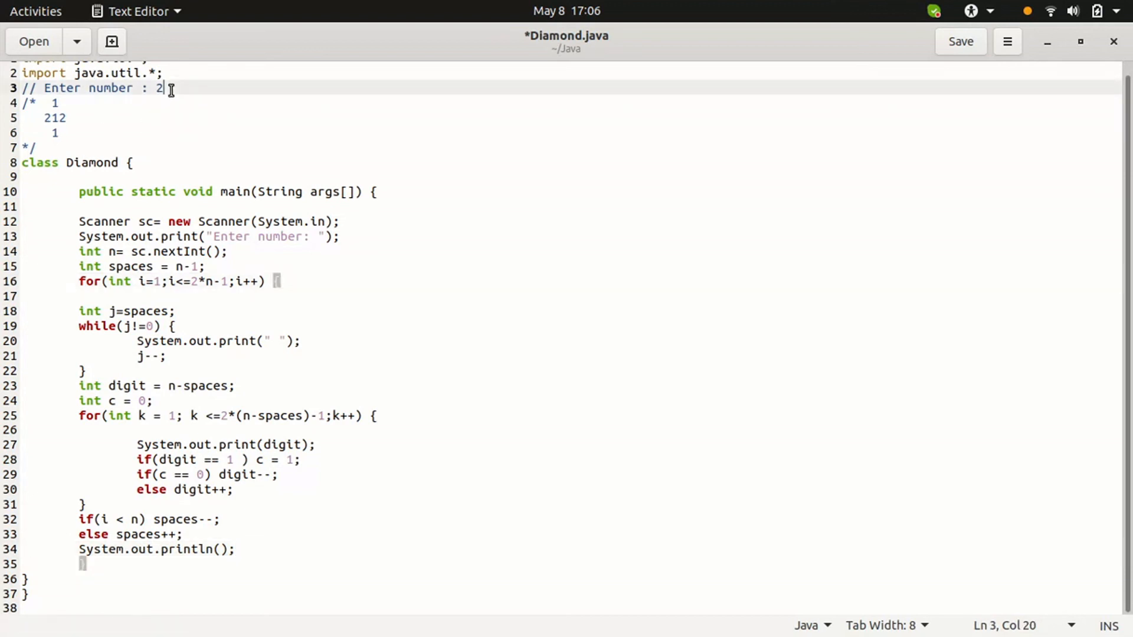
{"action": "mouse_move", "coordinate": [453, 361]}
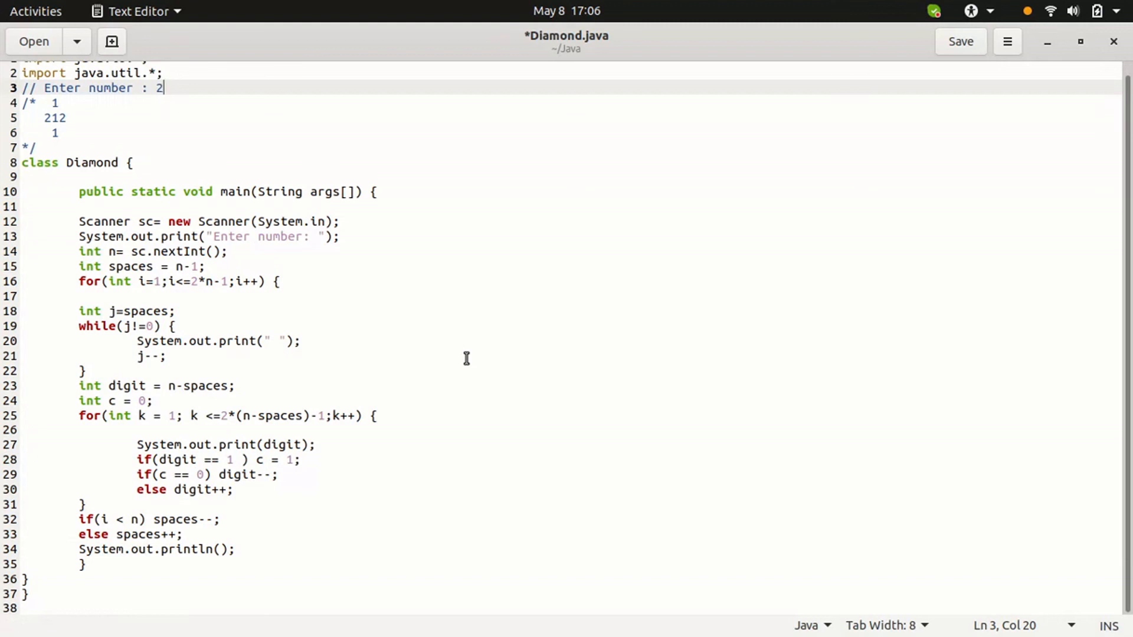
{"action": "mouse_move", "coordinate": [404, 403]}
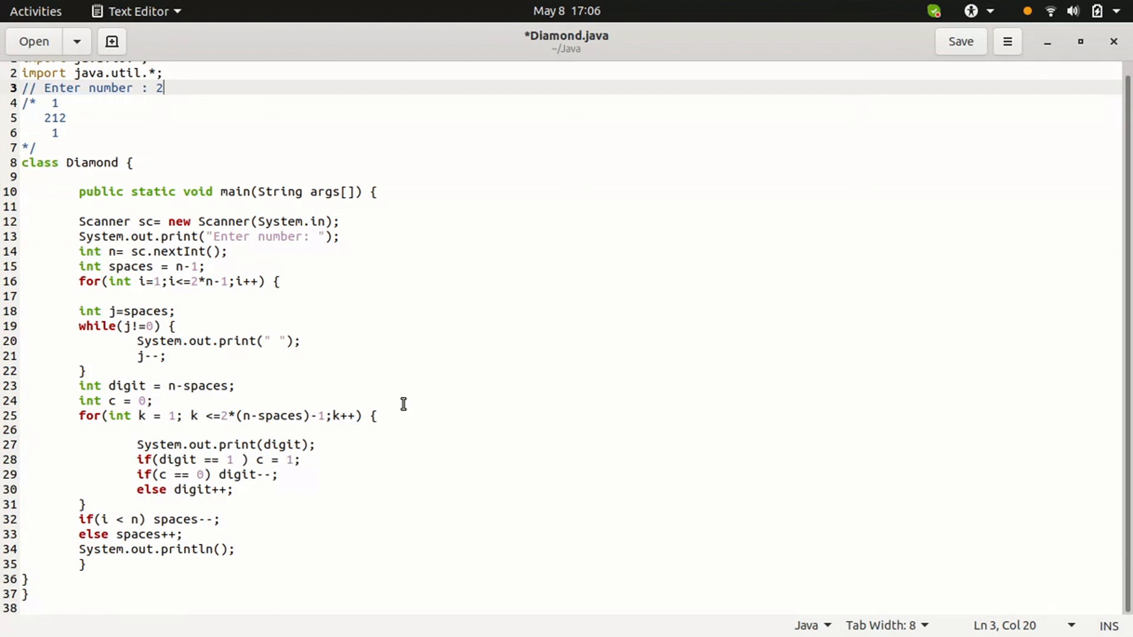
{"action": "mouse_move", "coordinate": [405, 408]}
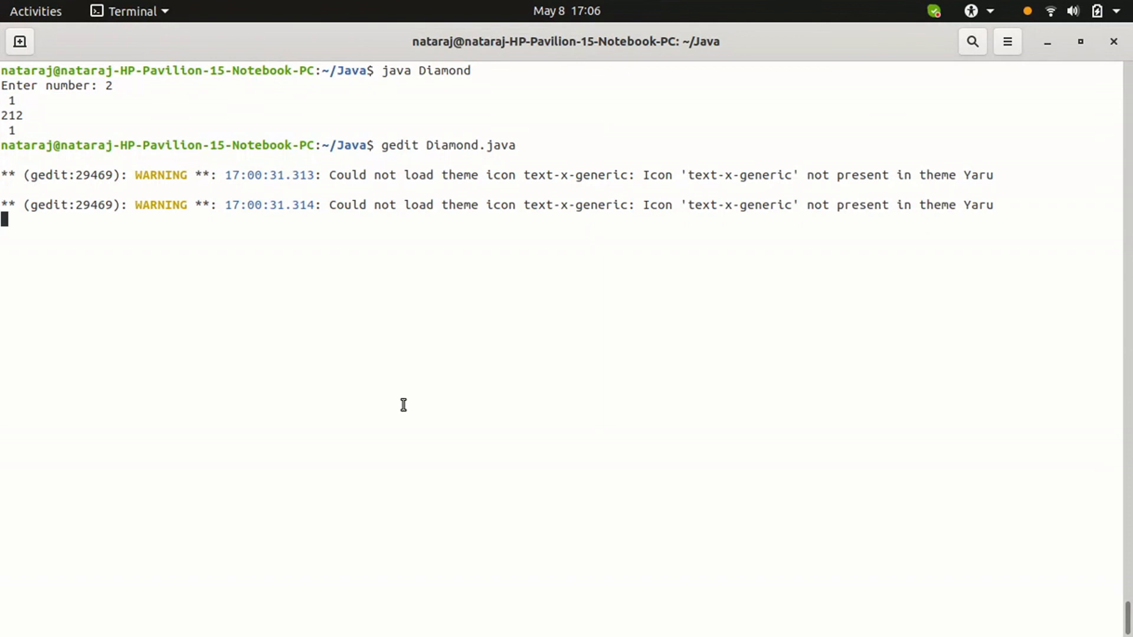
Stop gedit with Ctrl+C and rerun 'java Diamond' with input 5 for the nine-row diamond.
{"action": "key", "text": "ctrl+c"}
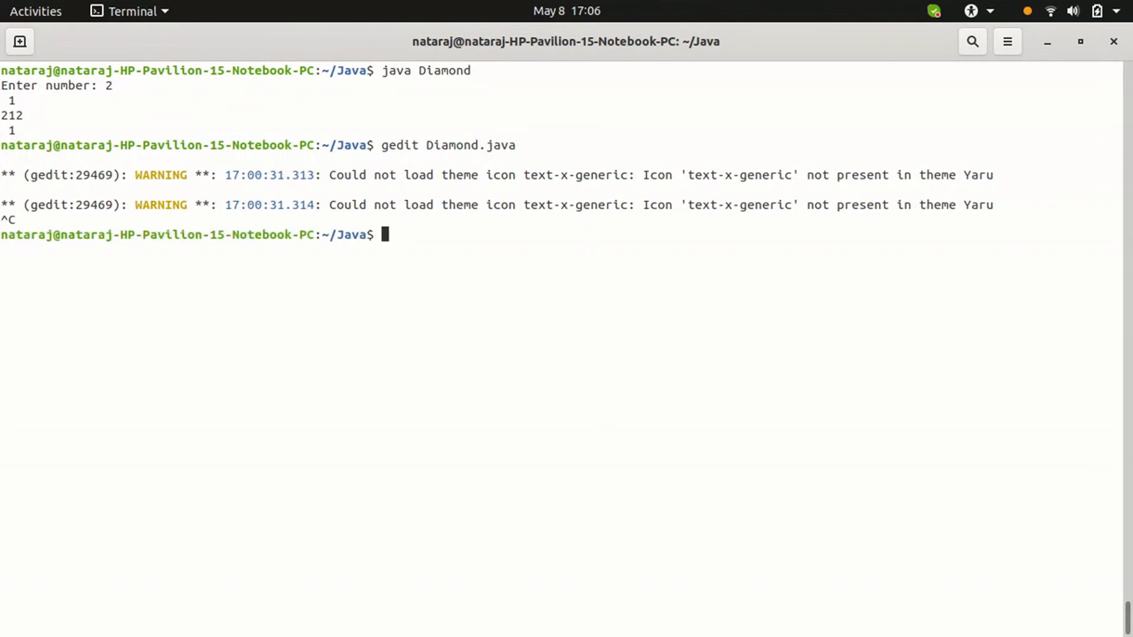
{"action": "type", "text": "gedit Diamond.java"}
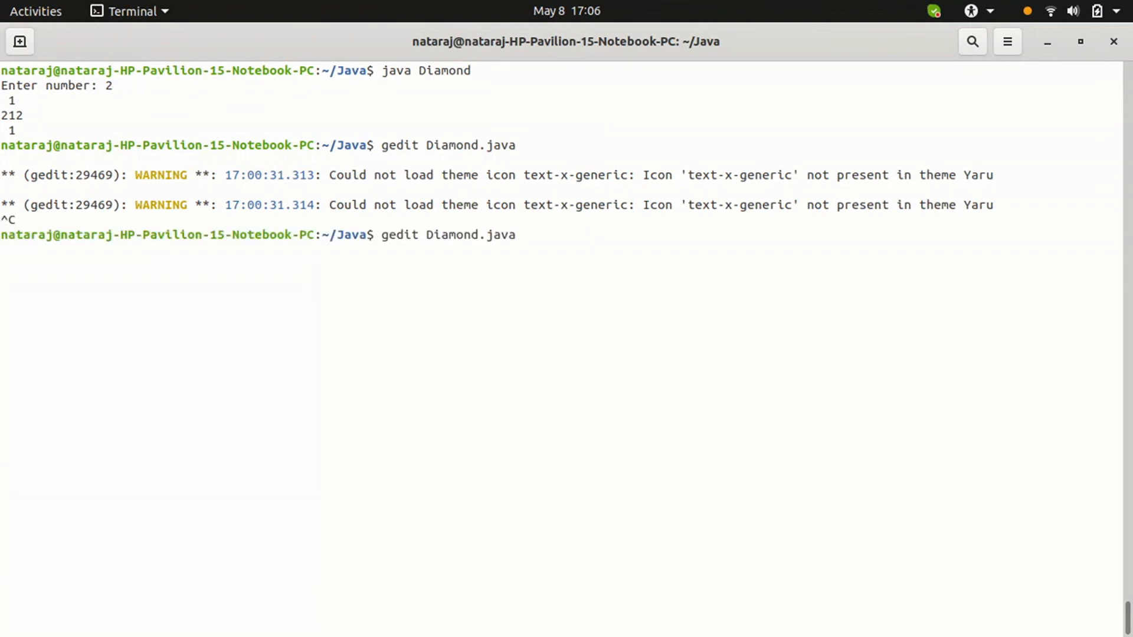
{"action": "type", "text": "java Diamond"}
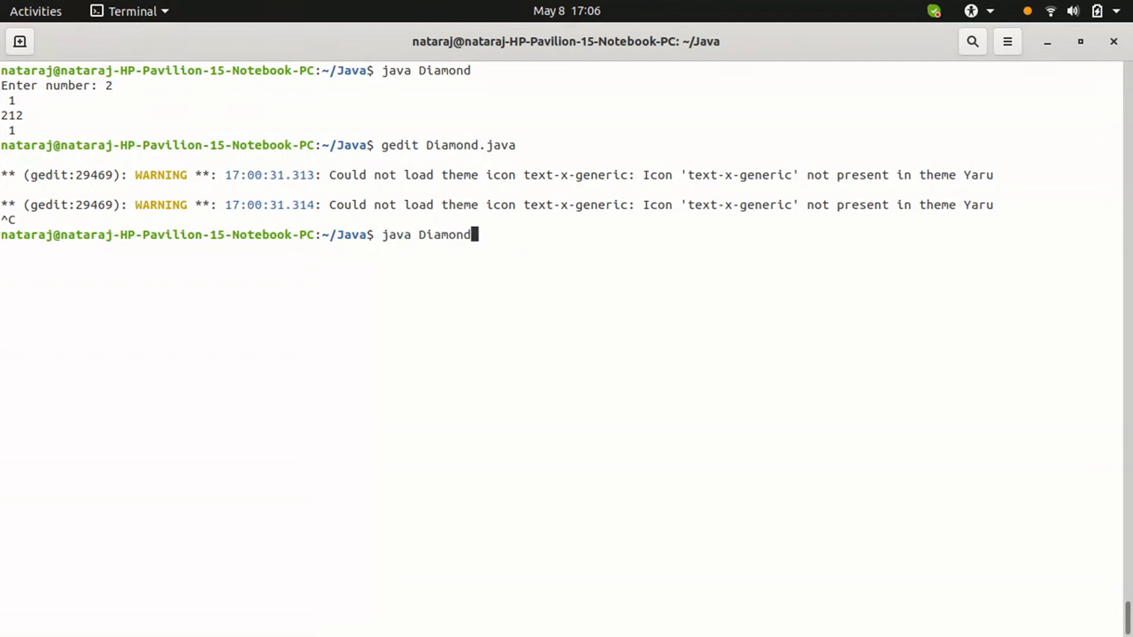
{"action": "key", "text": "Return"}
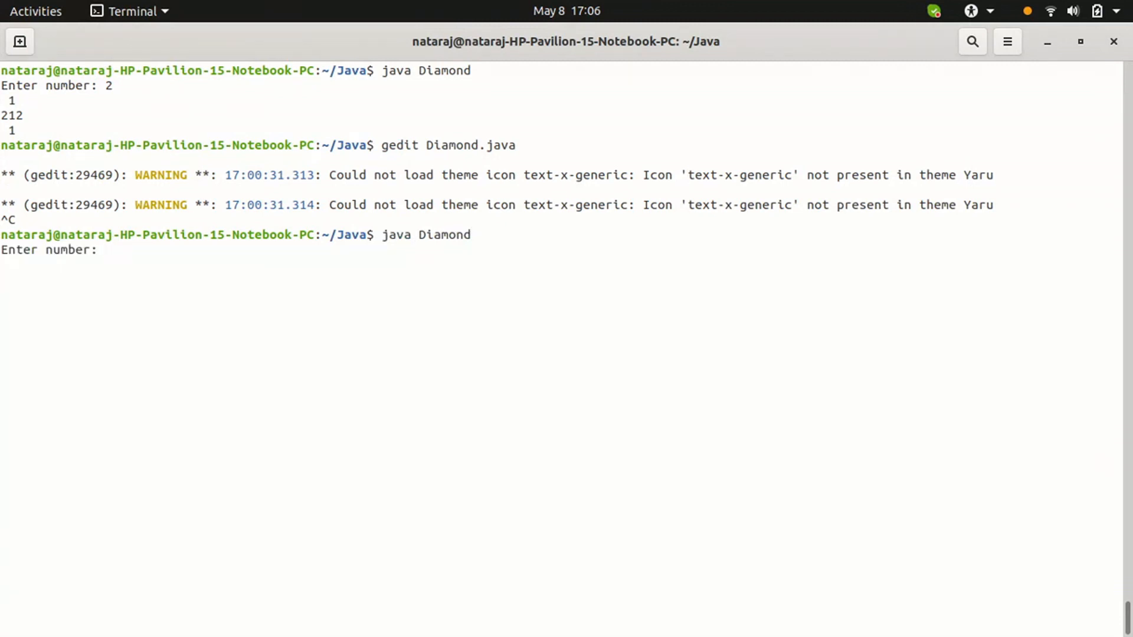
{"action": "type", "text": "5"}
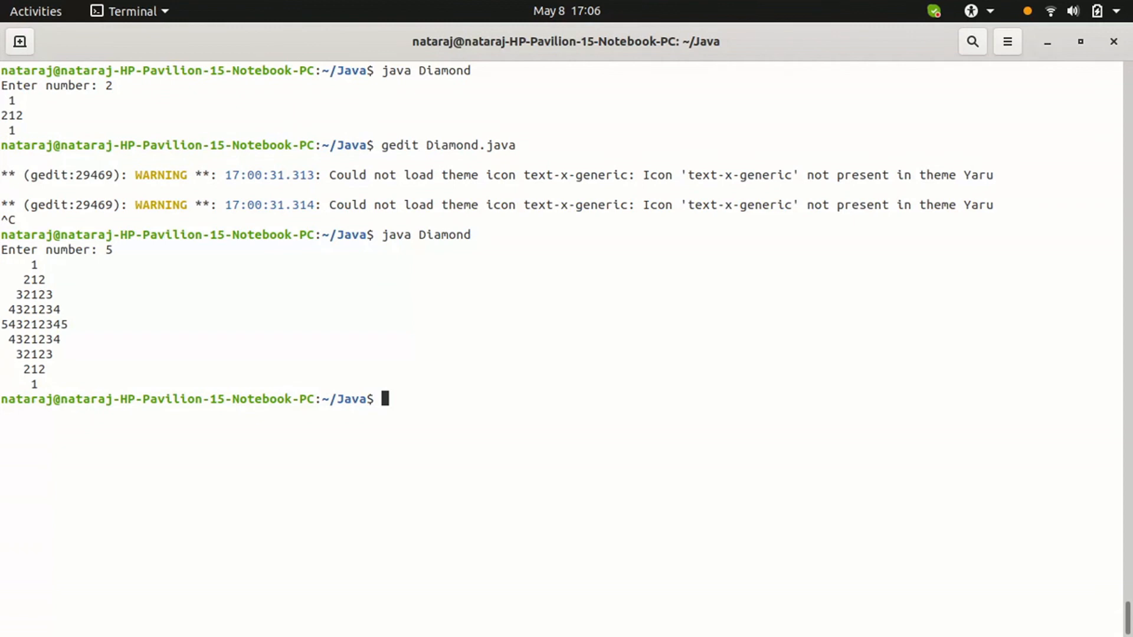